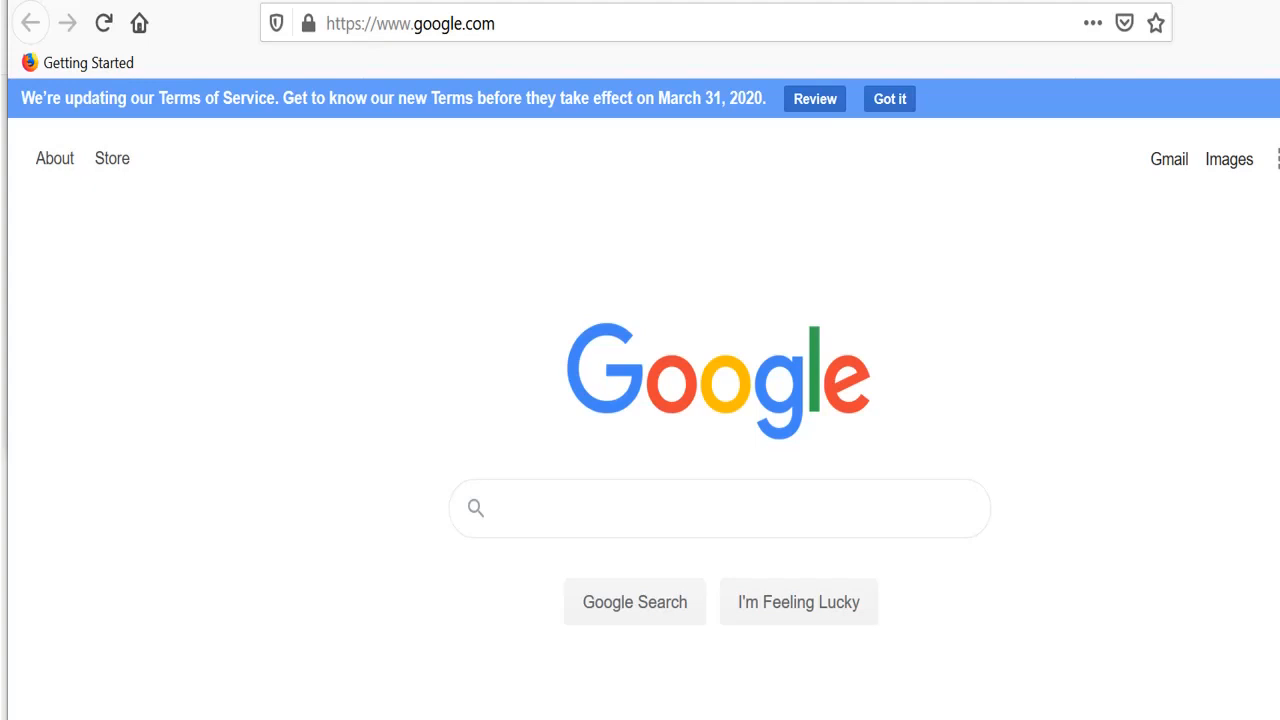
{"action": "mouse_move", "coordinate": [902, 508]}
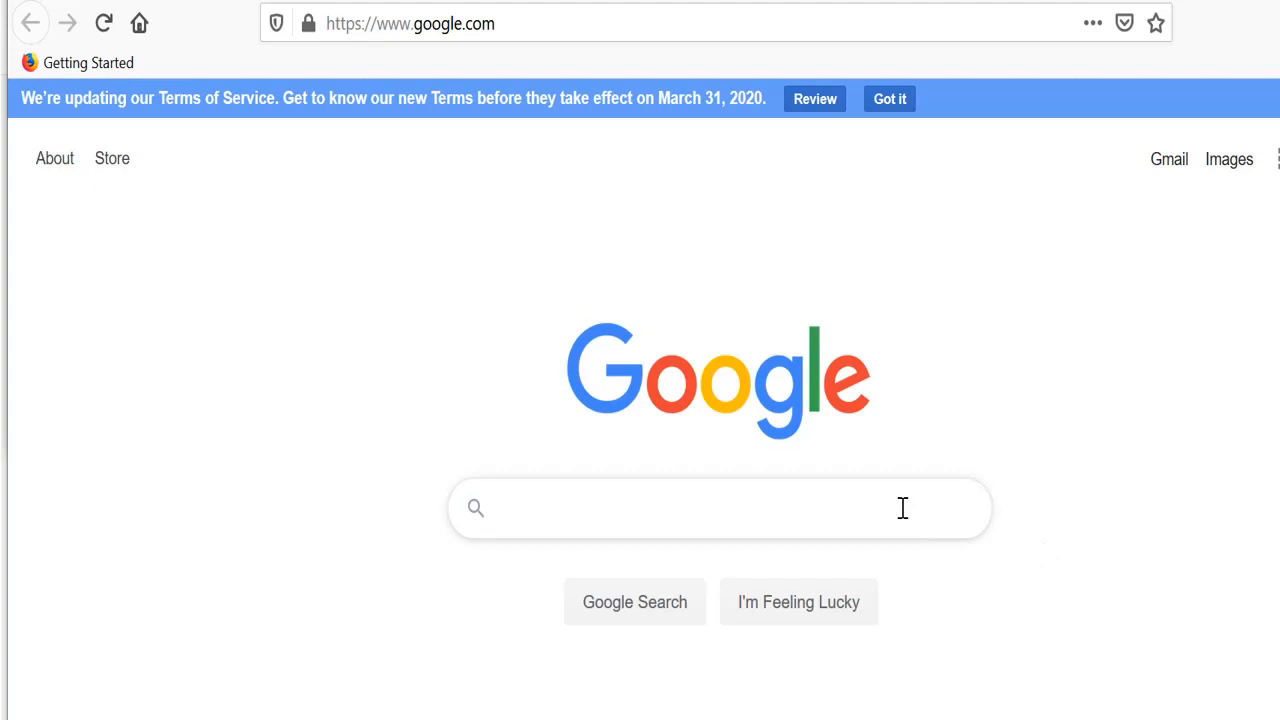
{"action": "mouse_move", "coordinate": [902, 508]}
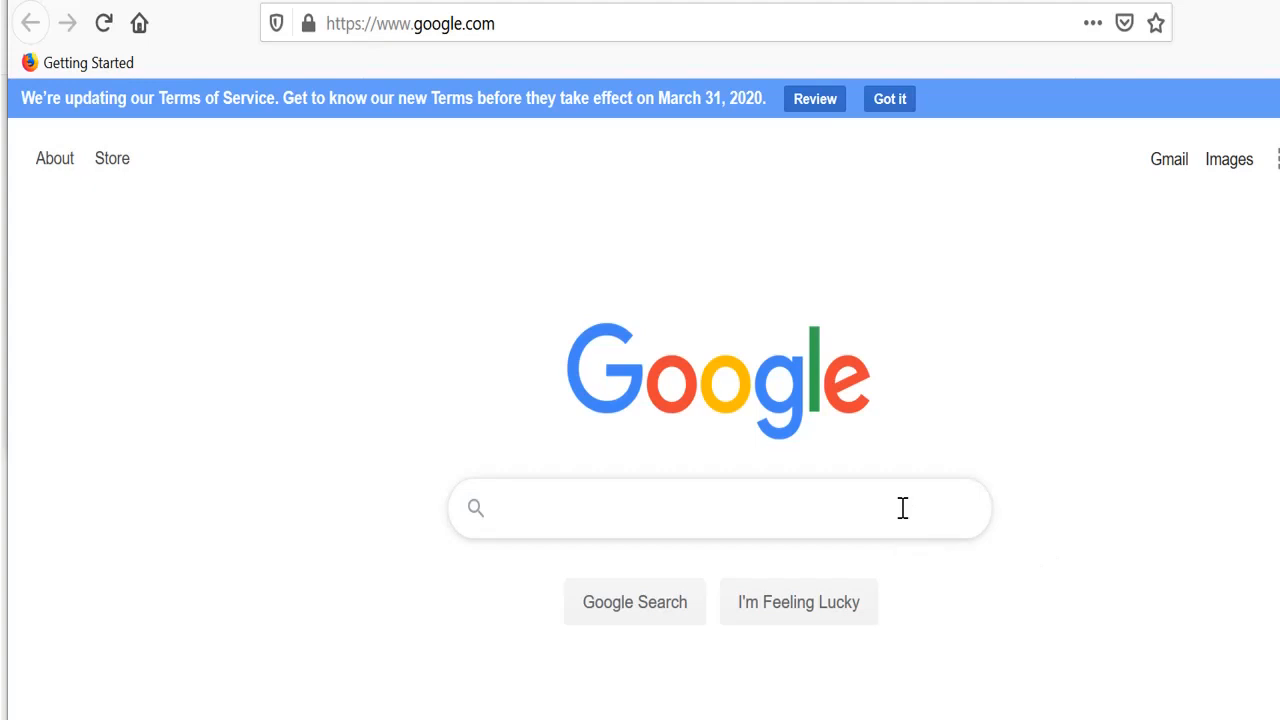
Step: Search Google for 'JDK' and open Oracle's Java SE Downloads result
{"action": "type", "text": "JDK"}
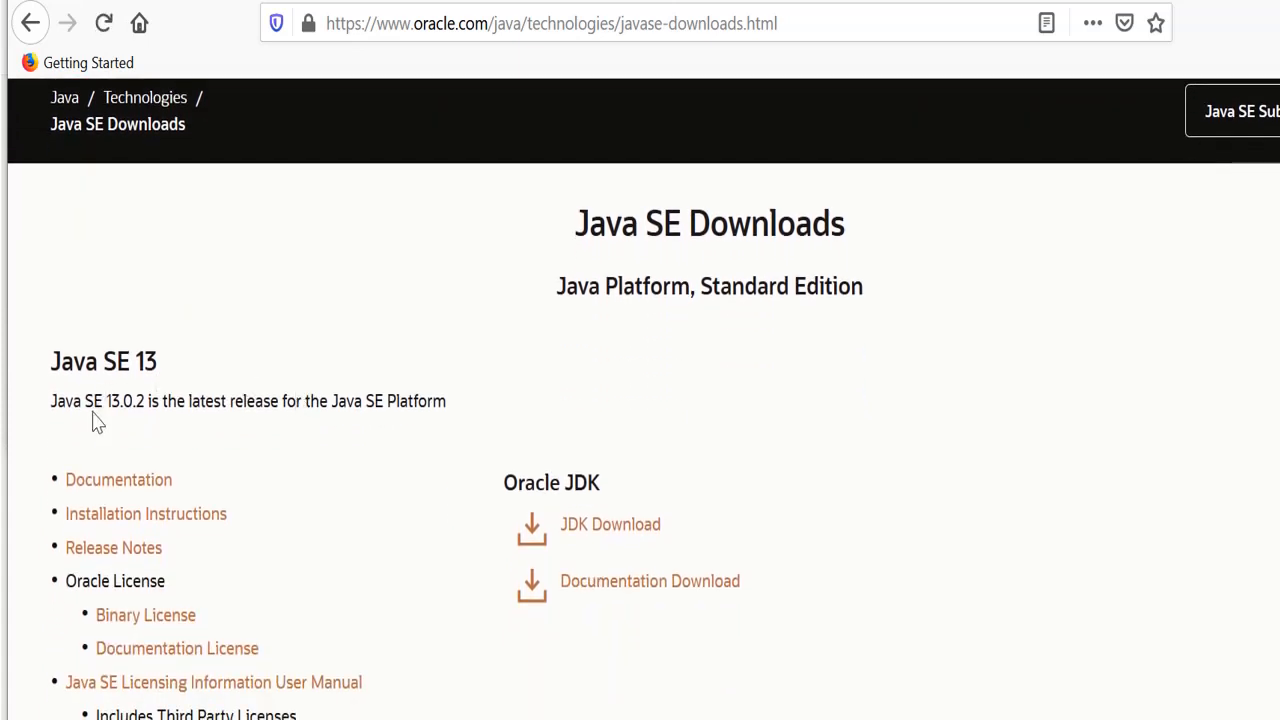
{"action": "mouse_move", "coordinate": [345, 447]}
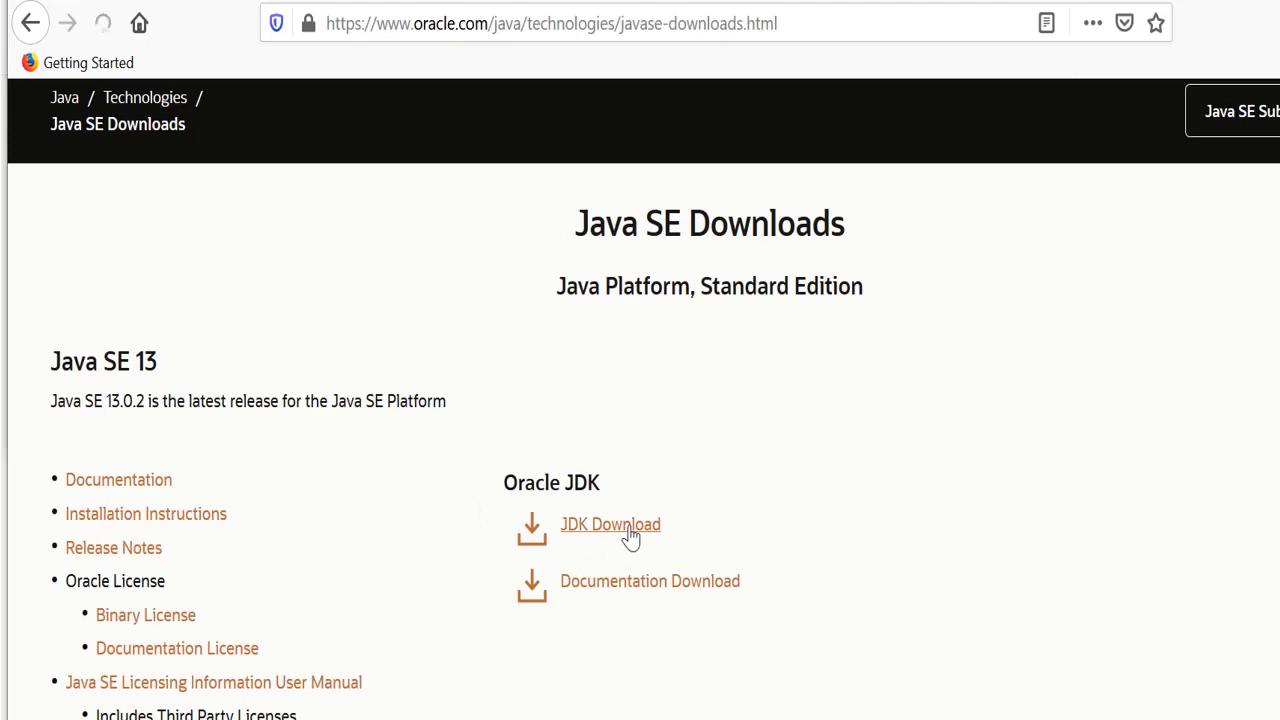
Step: Open the JDK 13 download page and scroll to its installer table
{"action": "left_click", "coordinate": [610, 524]}
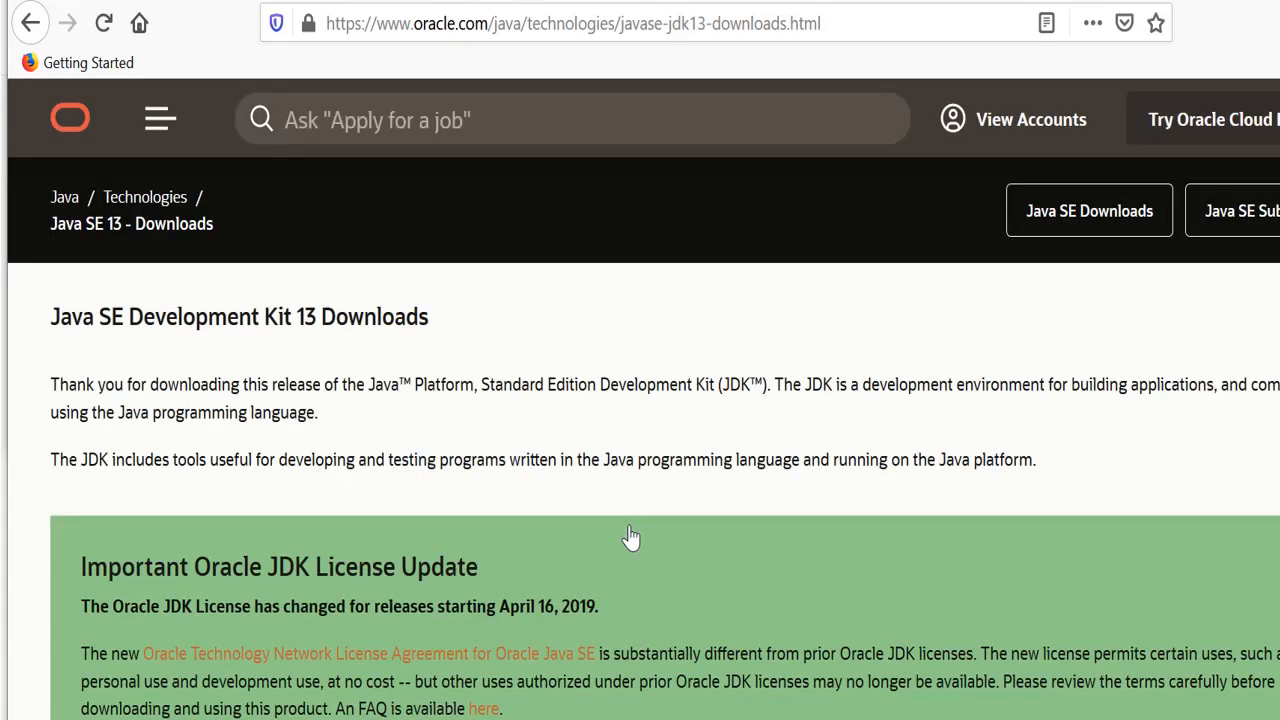
{"action": "scroll", "scroll_direction": "down", "scroll_amount": 3}
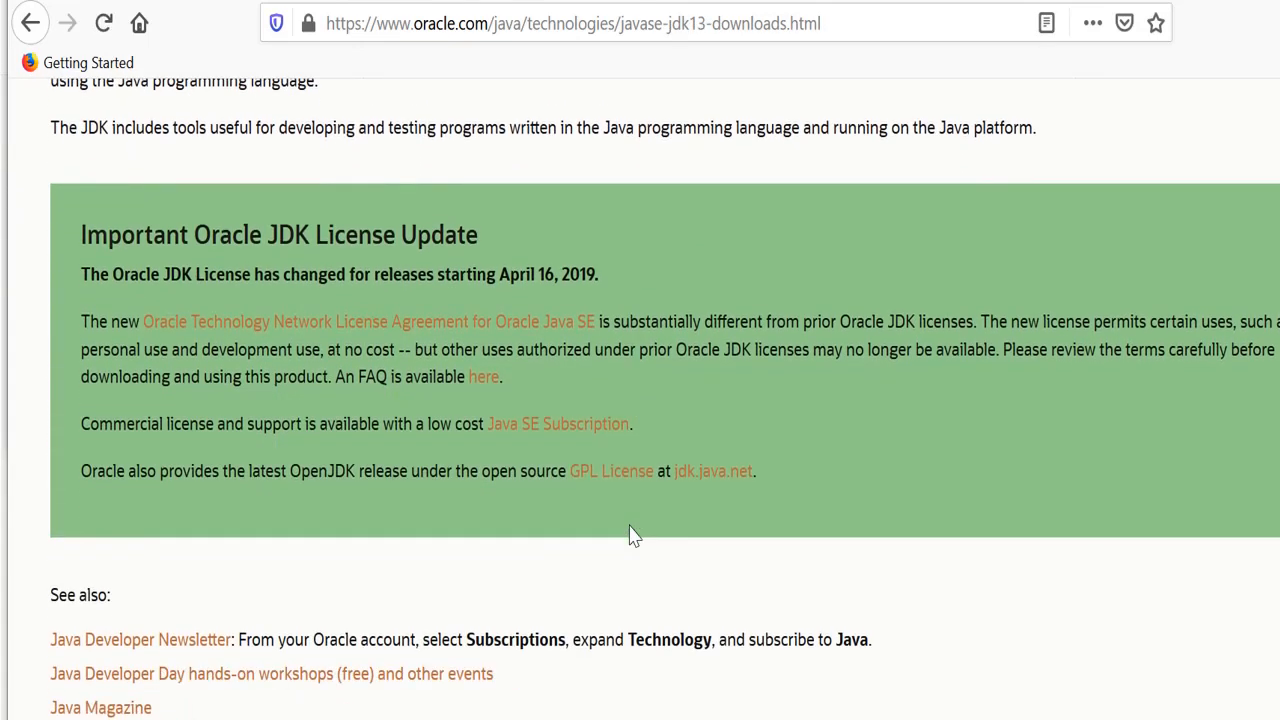
{"action": "scroll", "scroll_direction": "down", "scroll_amount": 3}
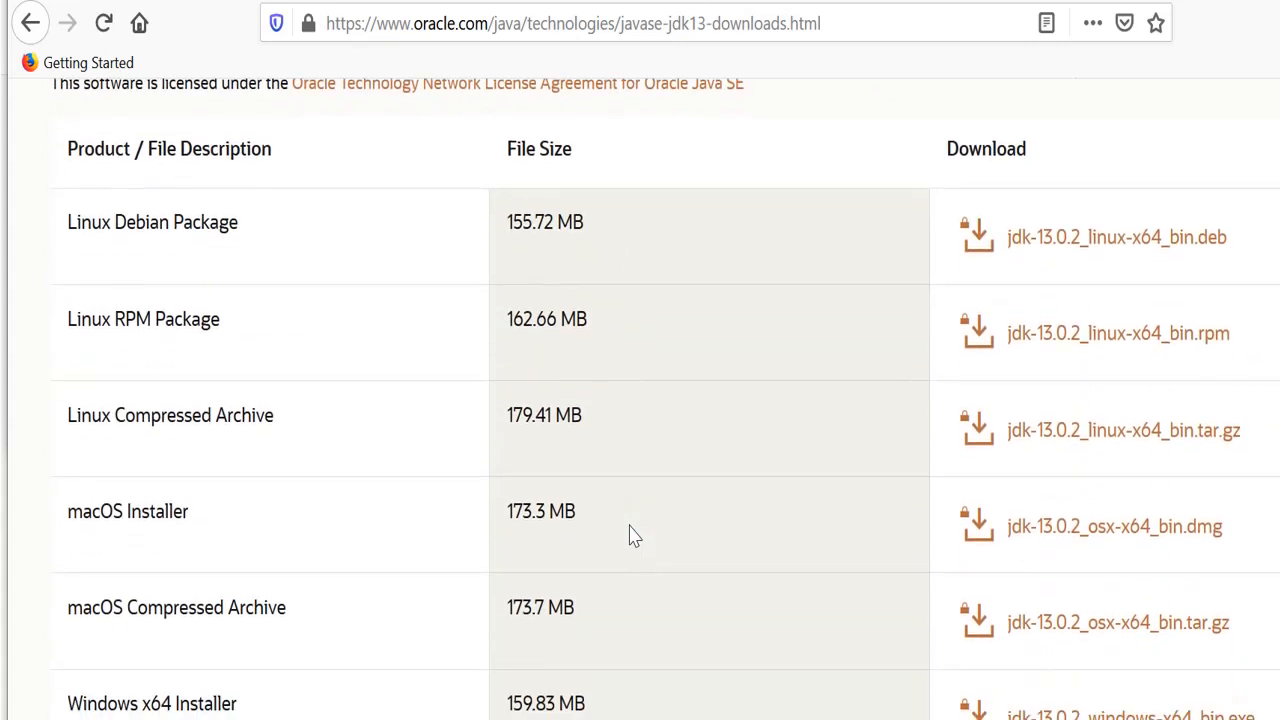
{"action": "scroll", "scroll_direction": "down", "scroll_amount": 3}
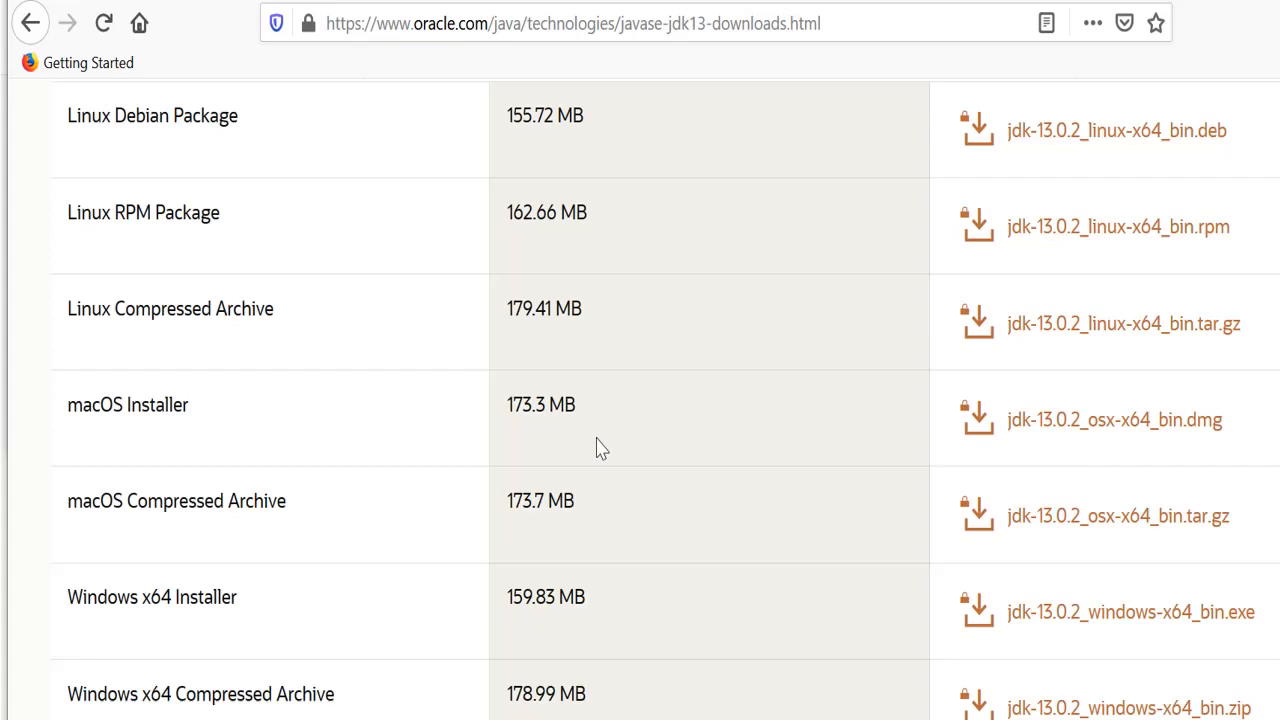
{"action": "scroll", "scroll_direction": "down", "scroll_amount": 3}
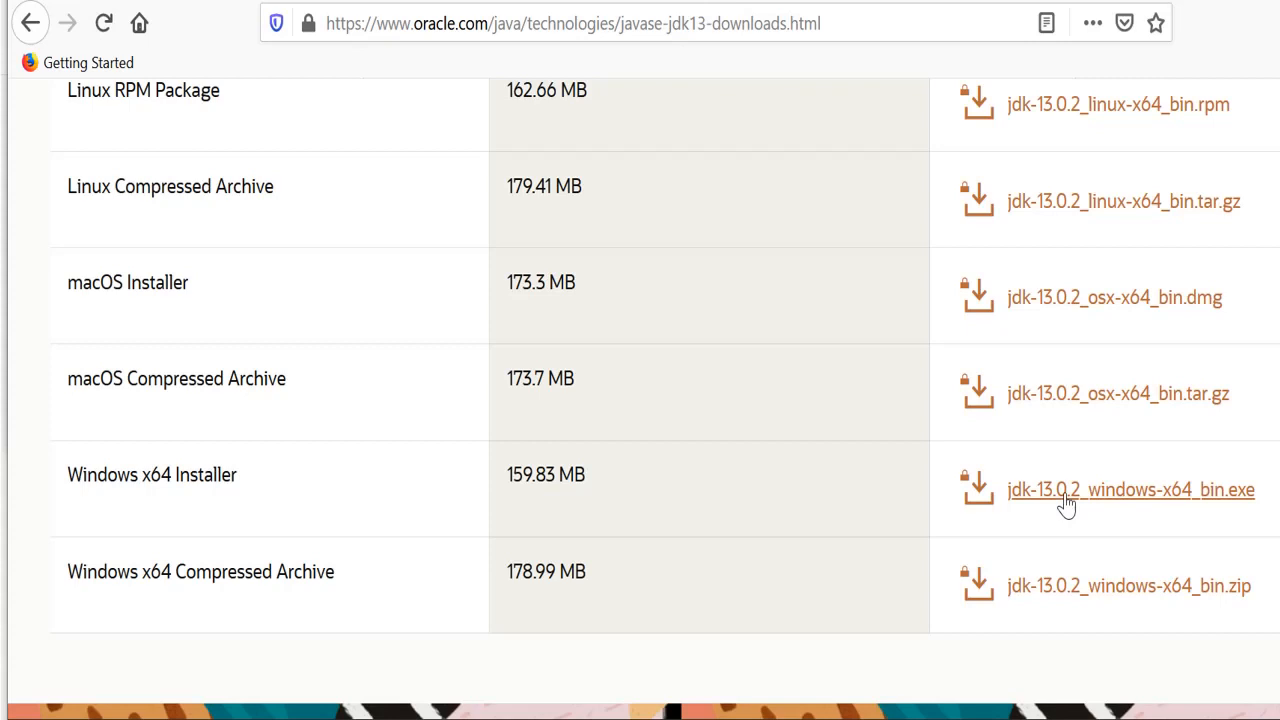
Step: Accept Oracle's license and download jdk-13.0.2_windows-x64_bin.exe
{"action": "left_click", "coordinate": [1130, 490]}
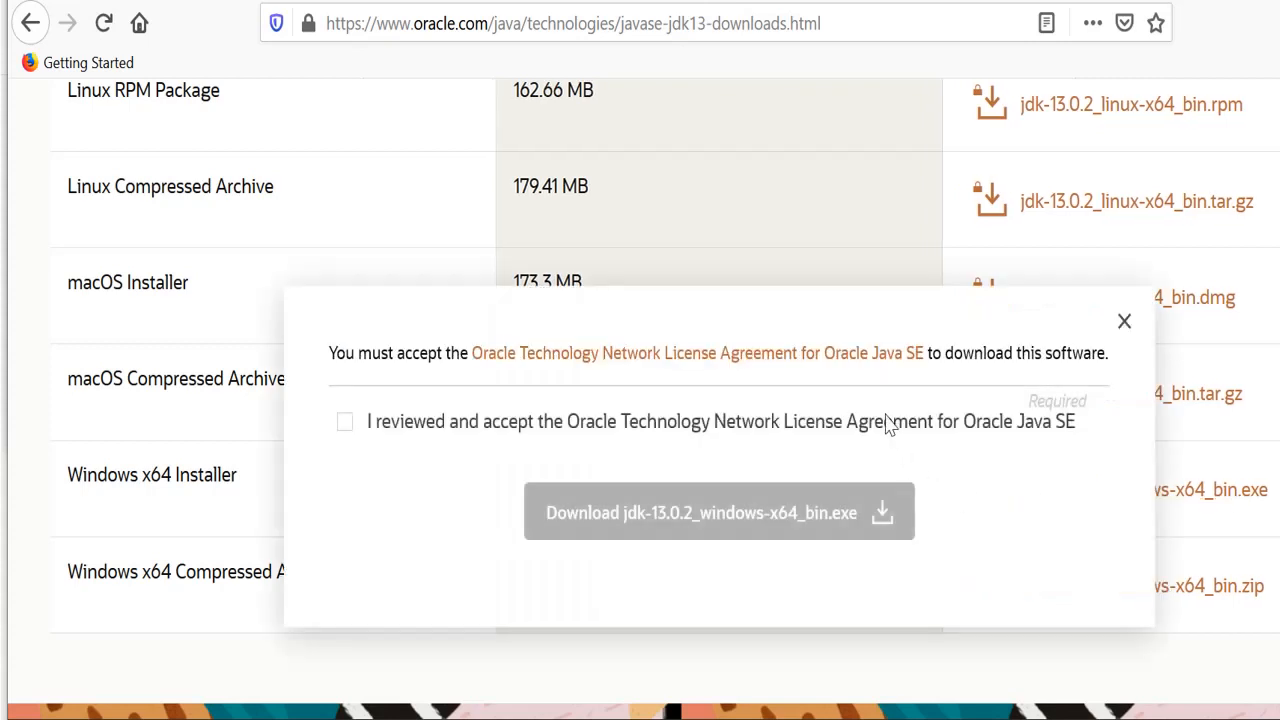
{"action": "left_click", "coordinate": [344, 421]}
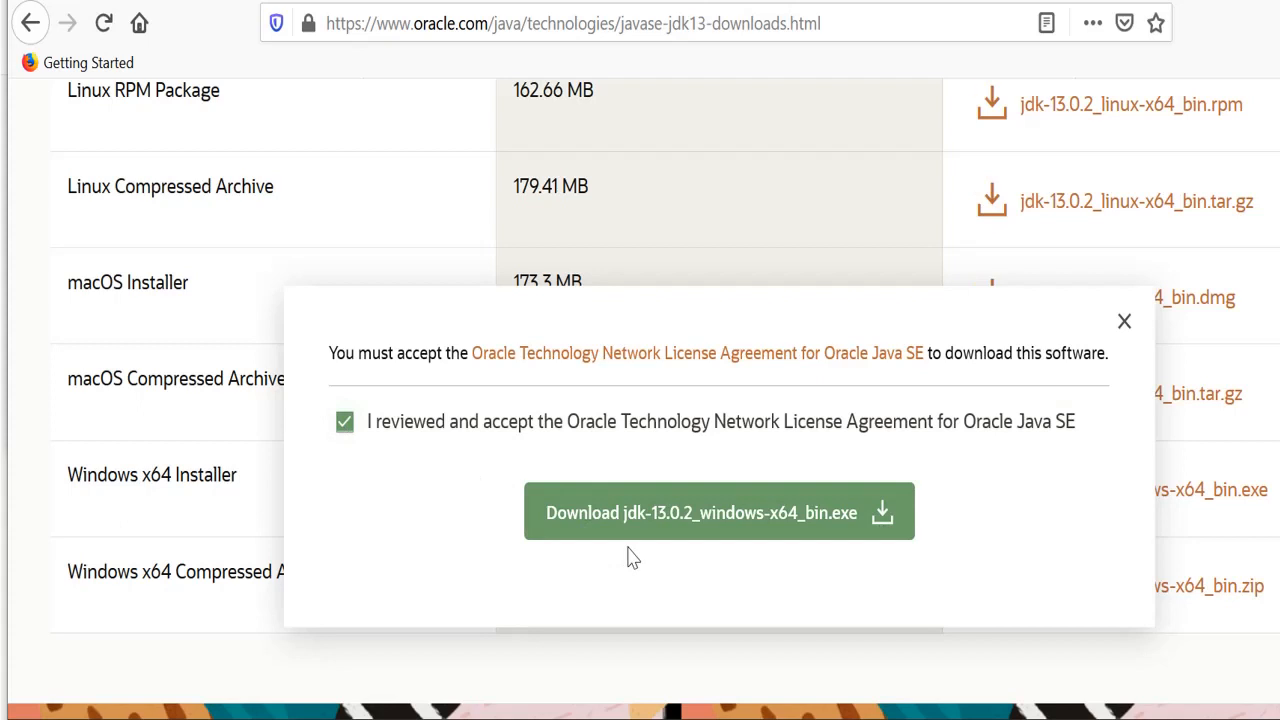
{"action": "left_click", "coordinate": [700, 512]}
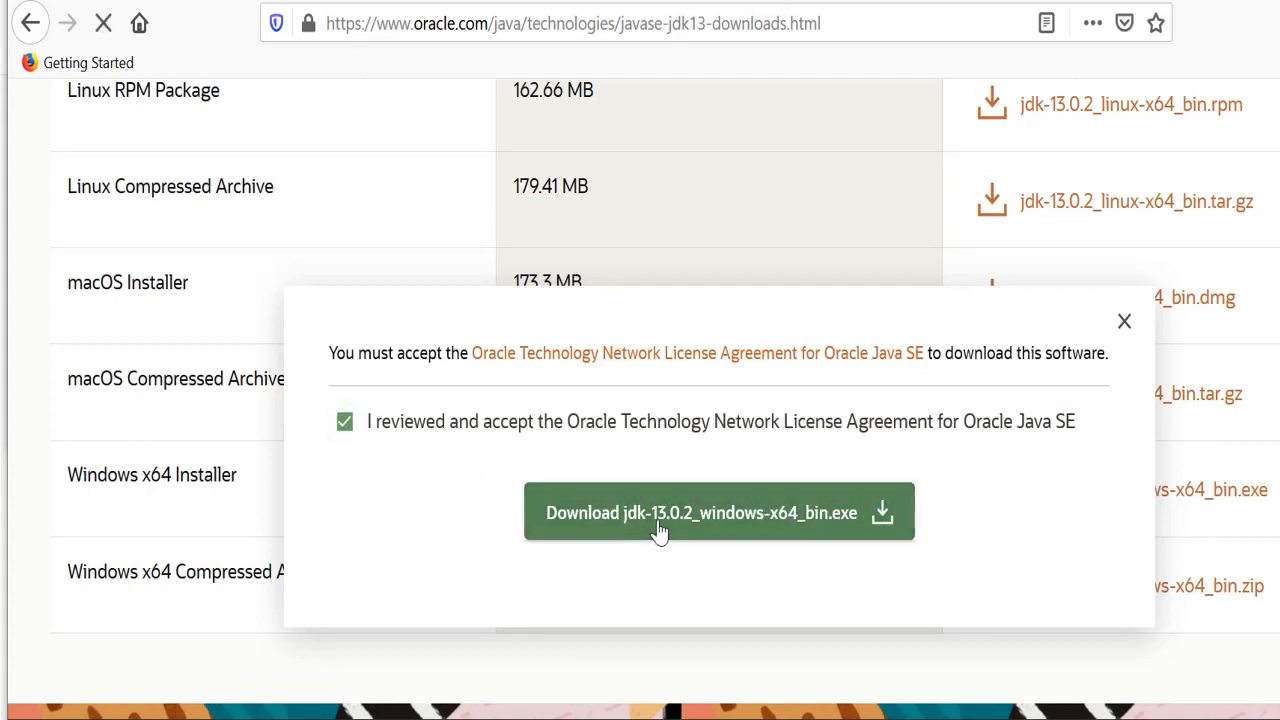
{"action": "left_click", "coordinate": [700, 512]}
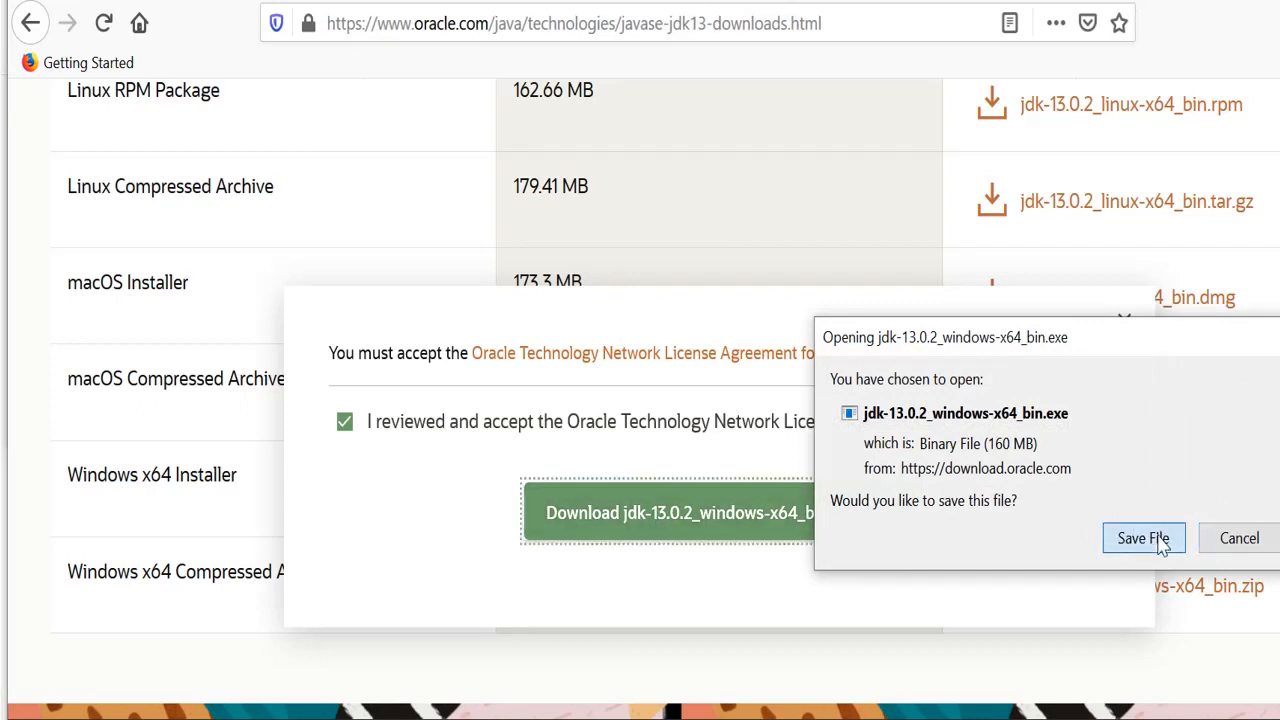
Step: Save the JDK installer file and show it in its folder
{"action": "left_click", "coordinate": [1143, 538]}
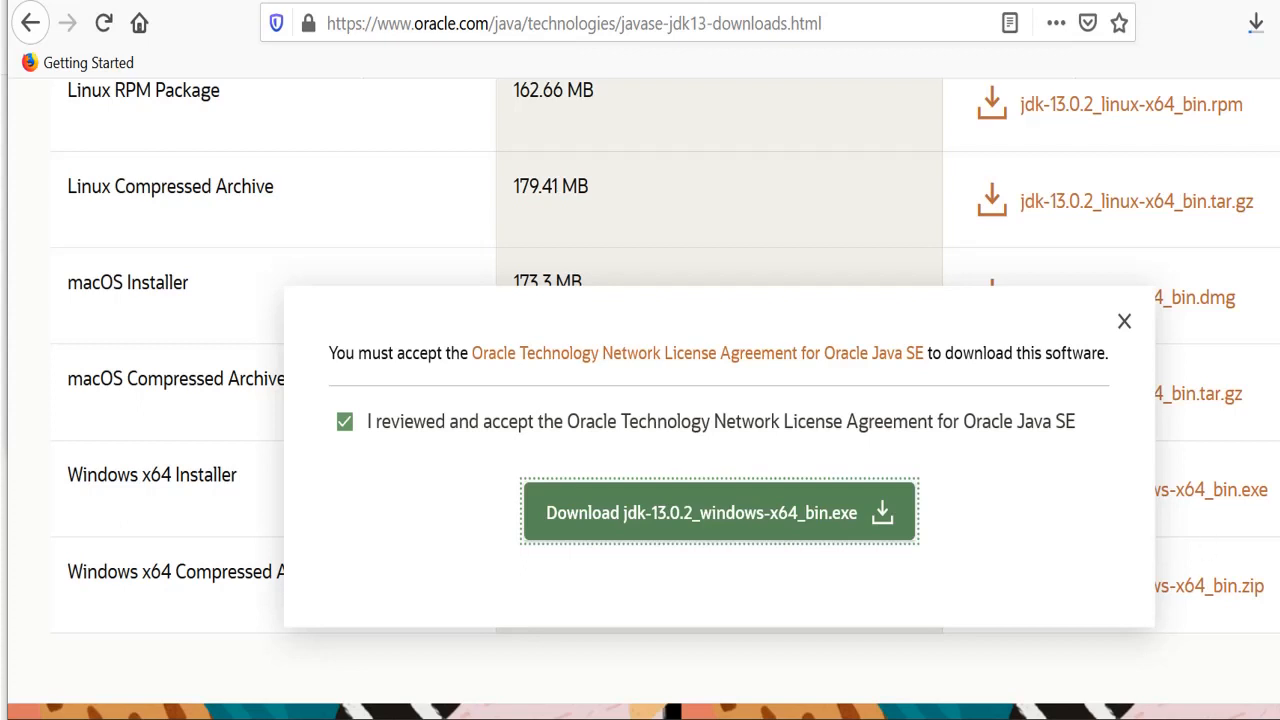
{"action": "left_click", "coordinate": [718, 512]}
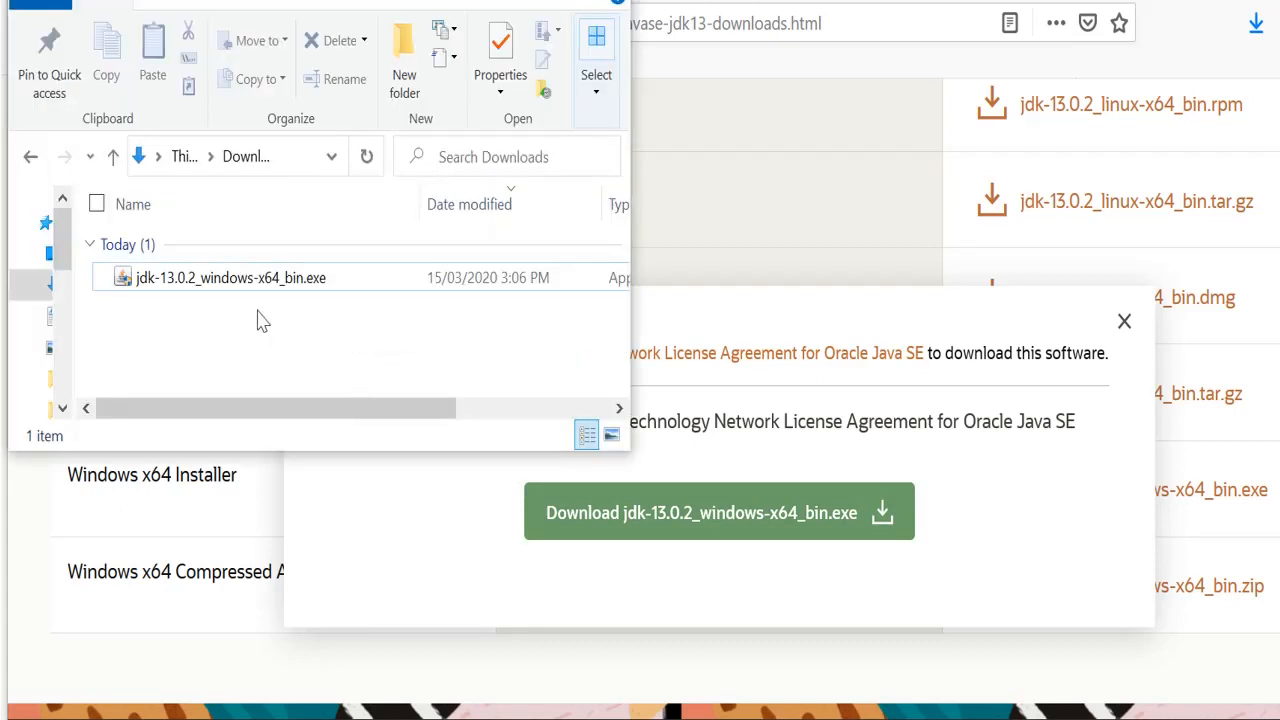
{"action": "mouse_move", "coordinate": [230, 277]}
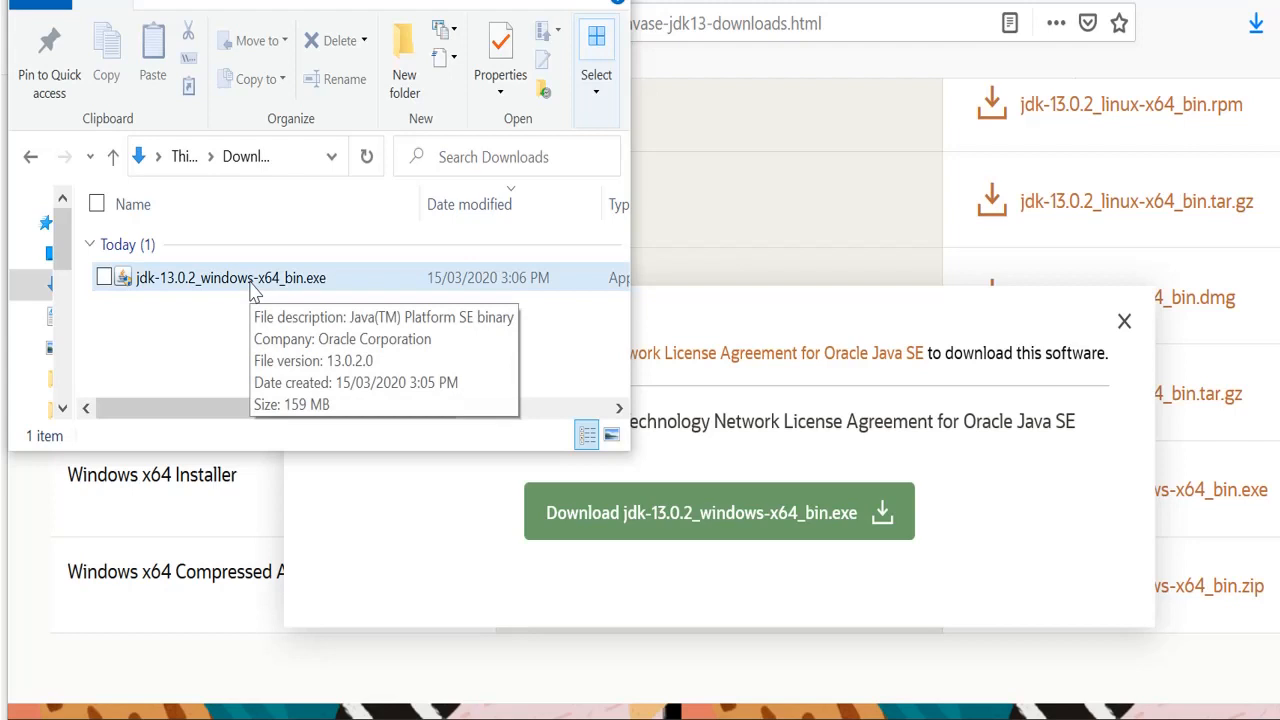
Step: Run jdk-13.0.2_windows-x64_bin.exe from the Downloads folder
{"action": "left_click", "coordinate": [104, 277]}
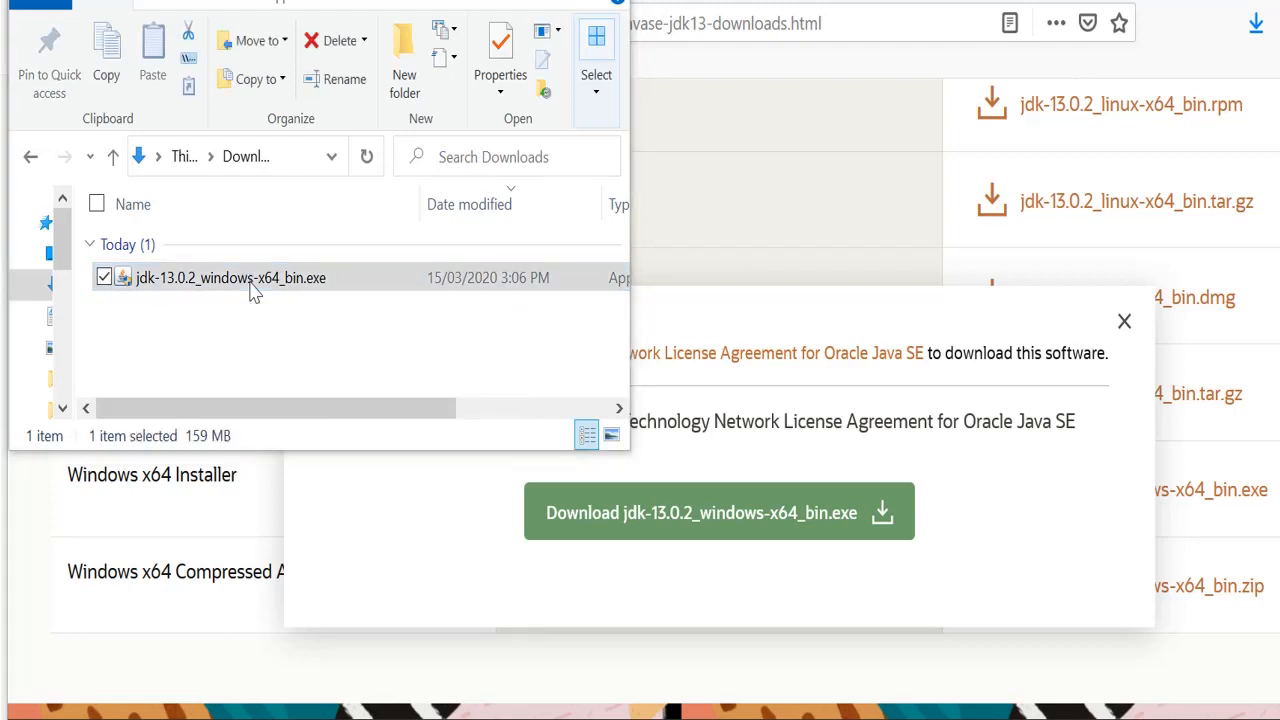
{"action": "left_click", "coordinate": [230, 277]}
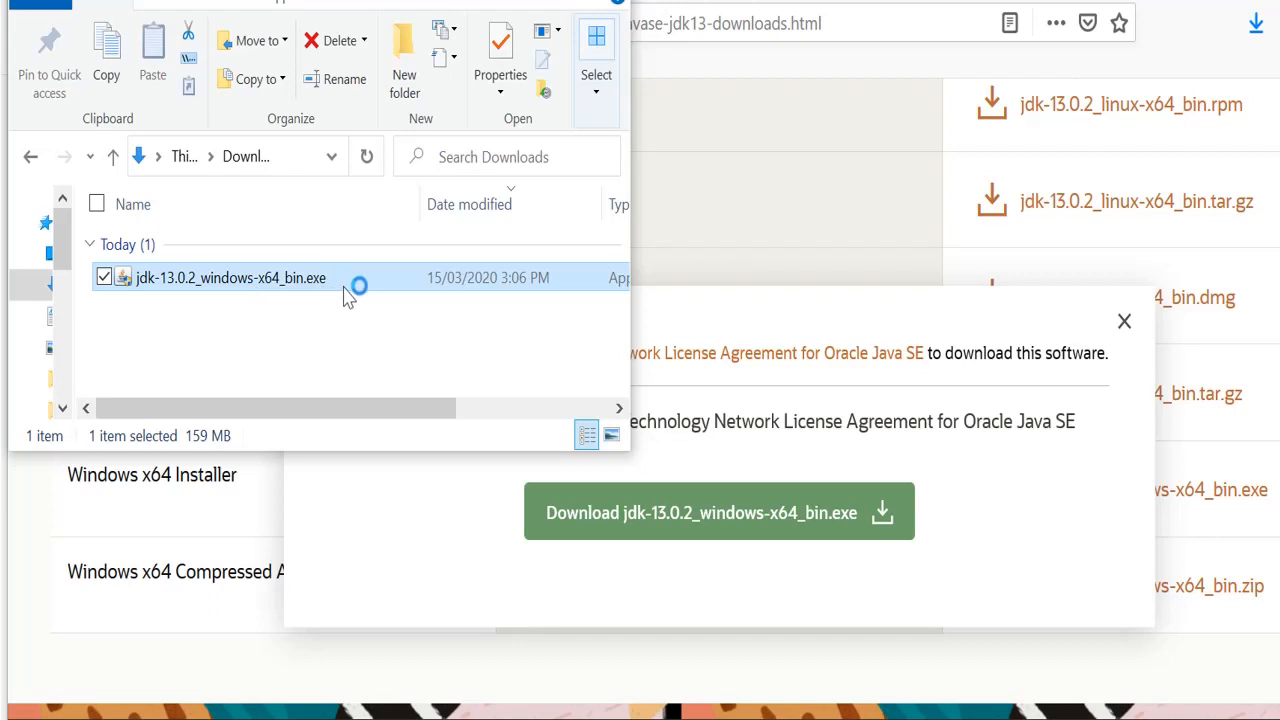
{"action": "mouse_move", "coordinate": [323, 352]}
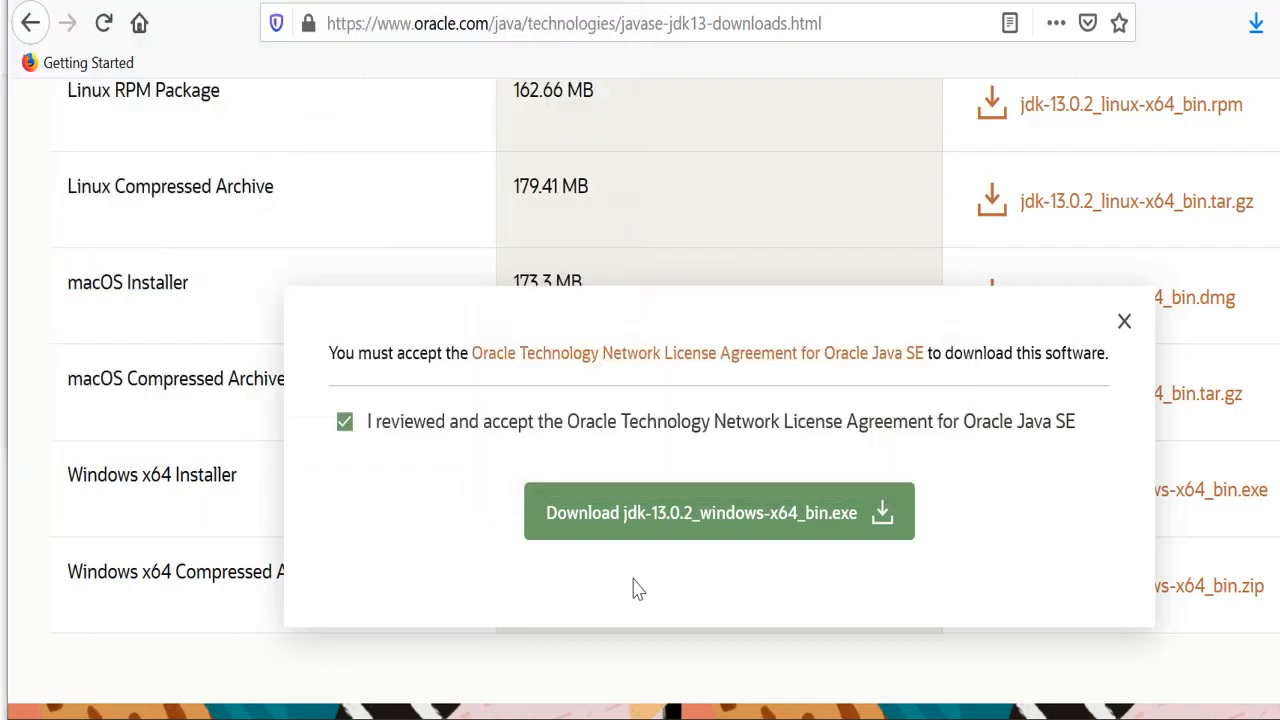
Step: Install JDK 13.0.2 to the default C:\Program Files\Java\jdk-13.0.2 folder, then close setup
{"action": "left_click", "coordinate": [718, 512]}
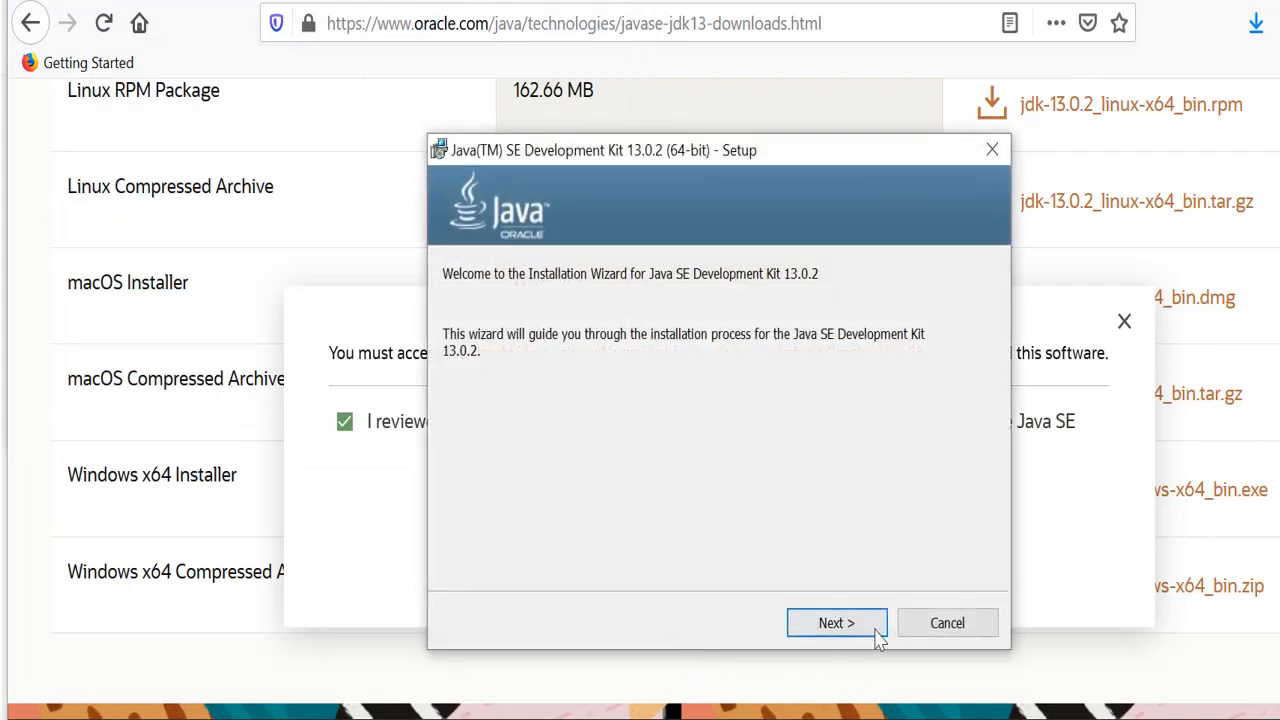
{"action": "left_click", "coordinate": [836, 623]}
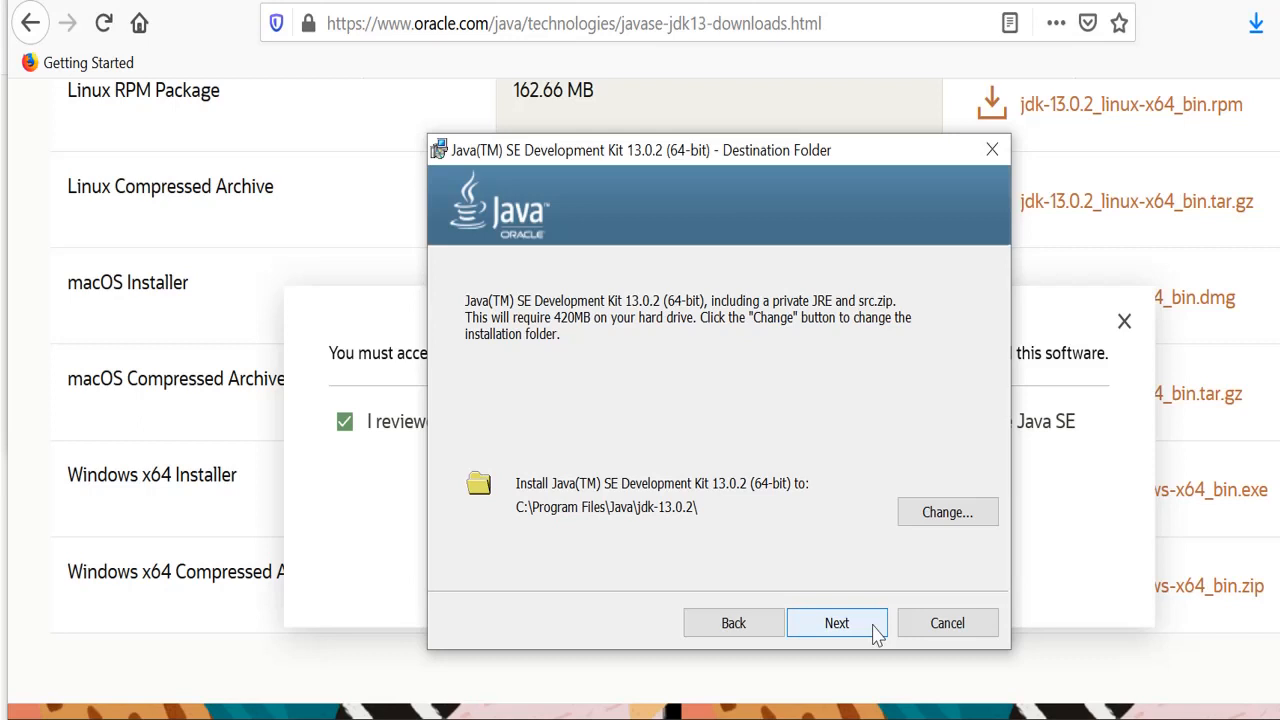
{"action": "left_click", "coordinate": [836, 622]}
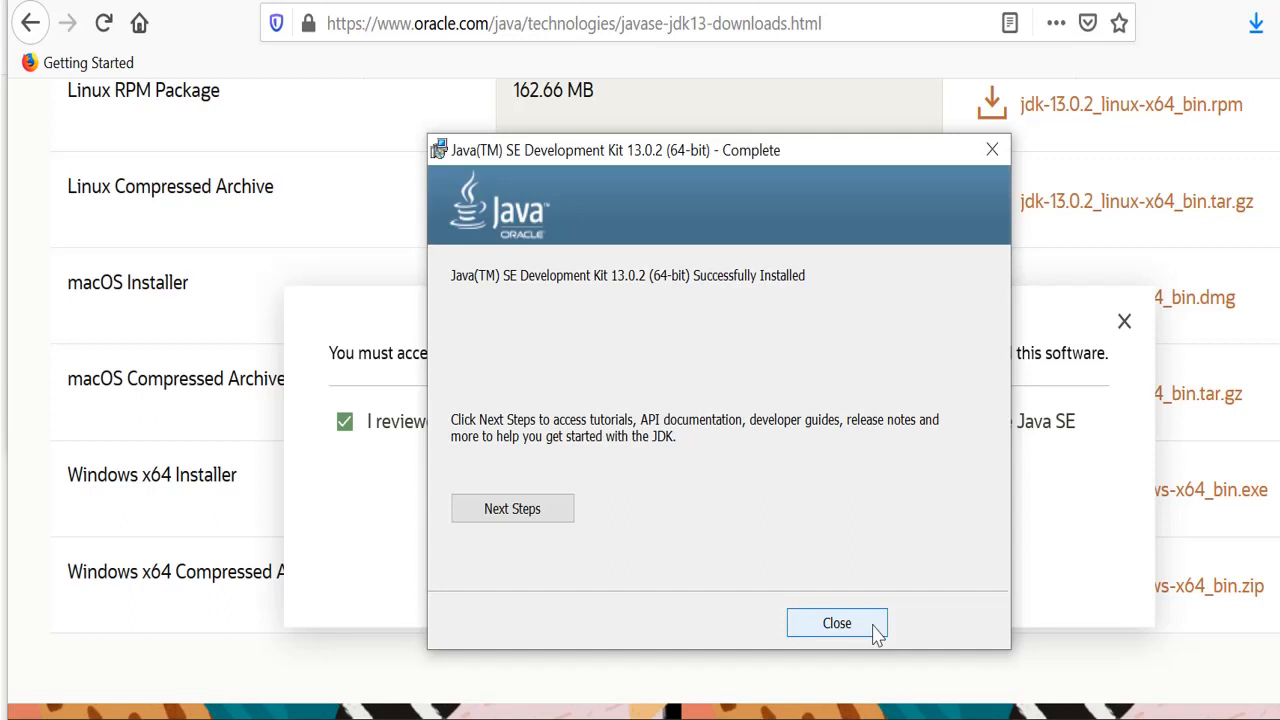
{"action": "left_click", "coordinate": [836, 623]}
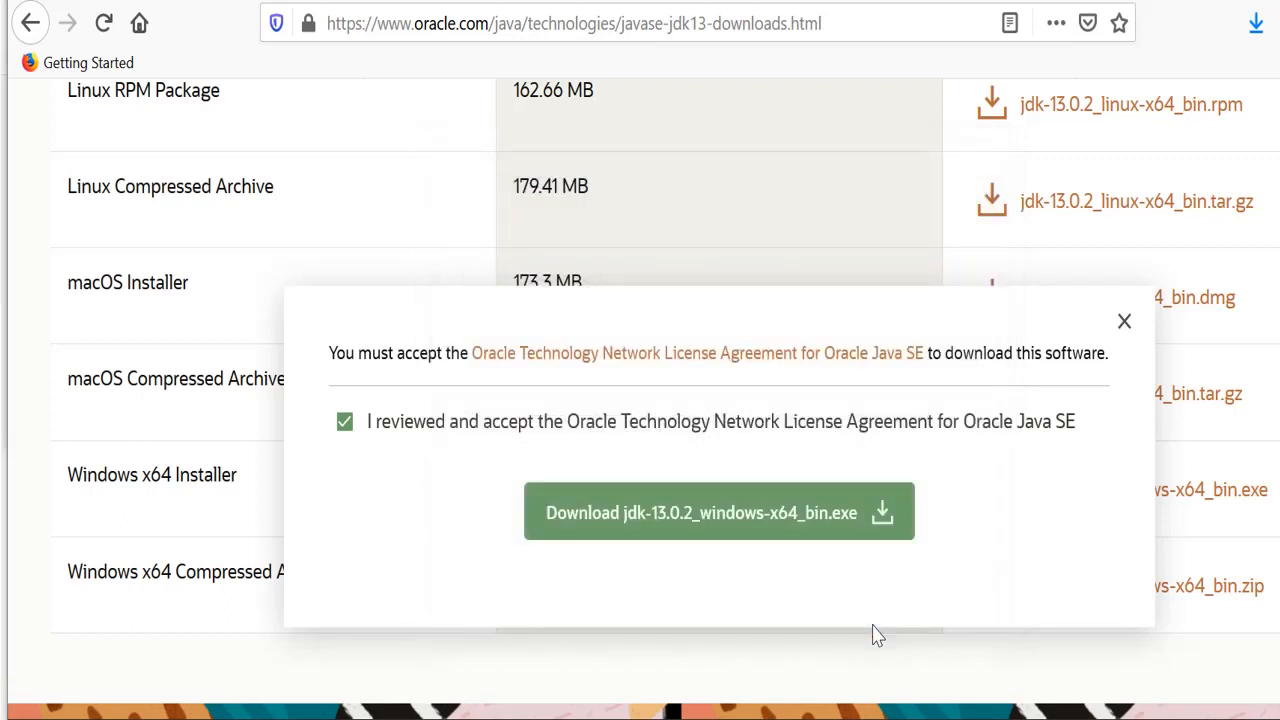
Step: Close the license agreement popup and return to the Google search results
{"action": "left_click", "coordinate": [1123, 321]}
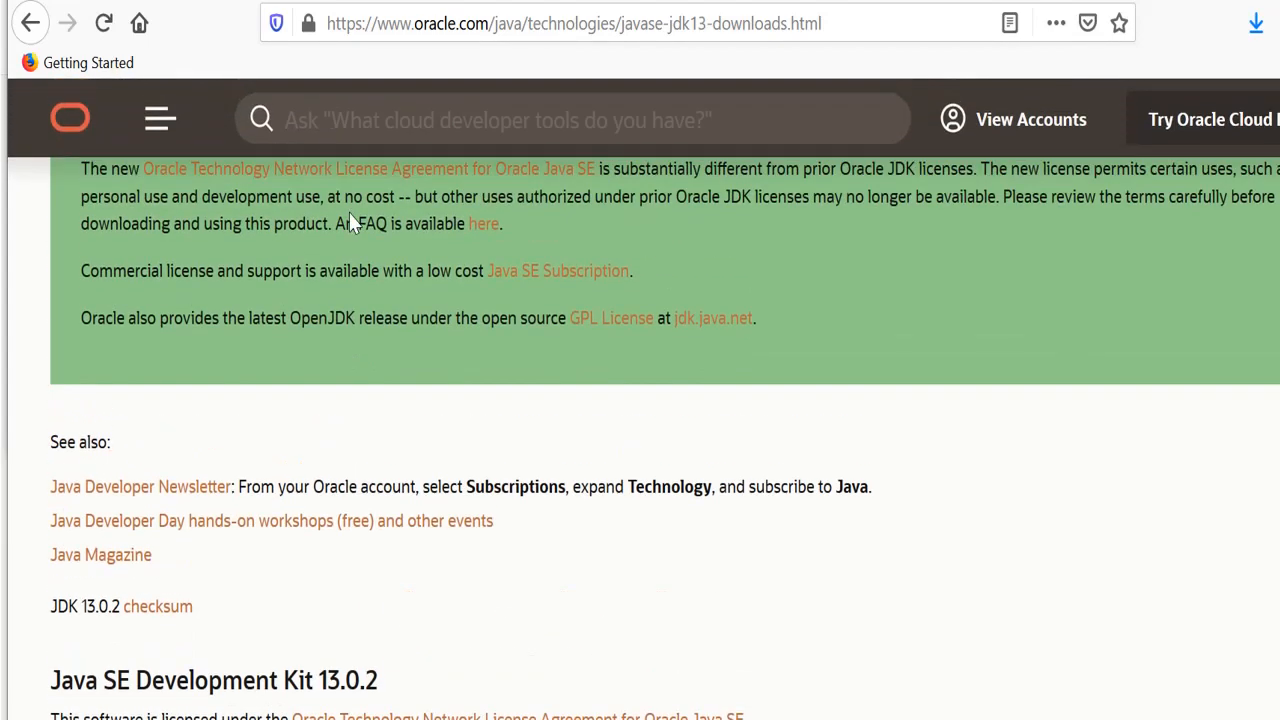
{"action": "left_click", "coordinate": [30, 23]}
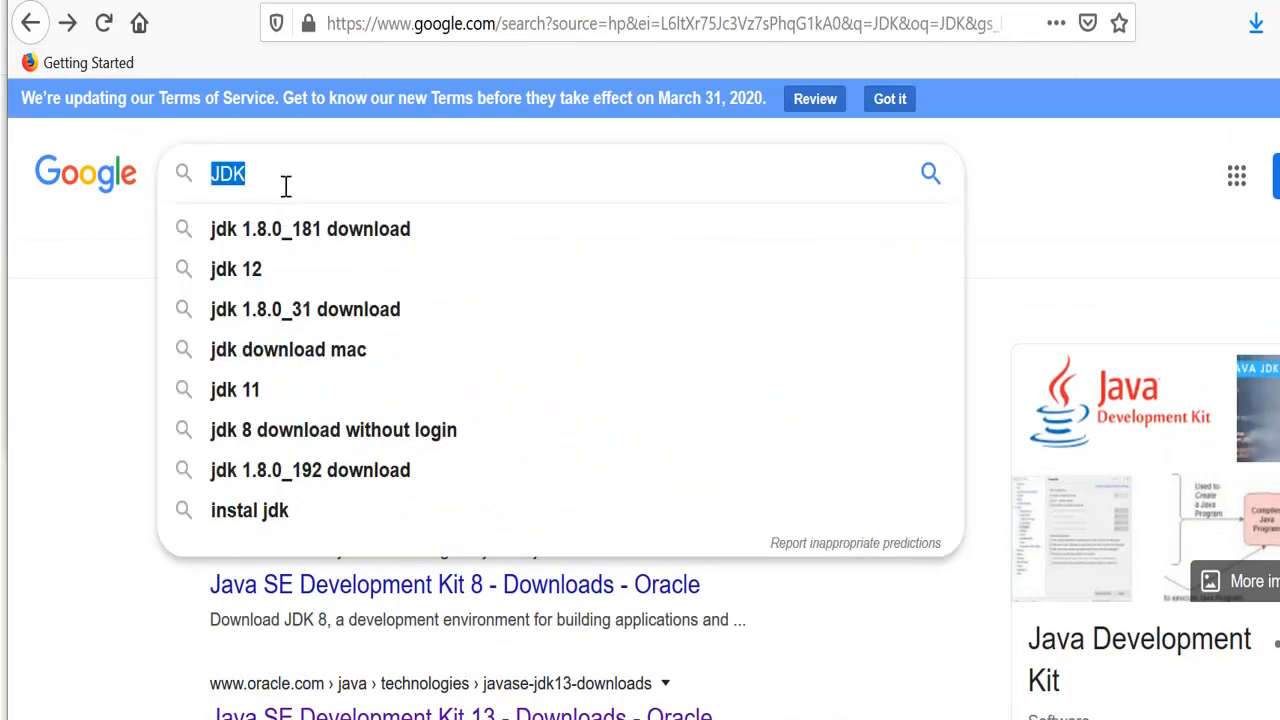
Step: Search Google for 'eclipse' to find the Eclipse Downloads page
{"action": "type", "text": "eclipse"}
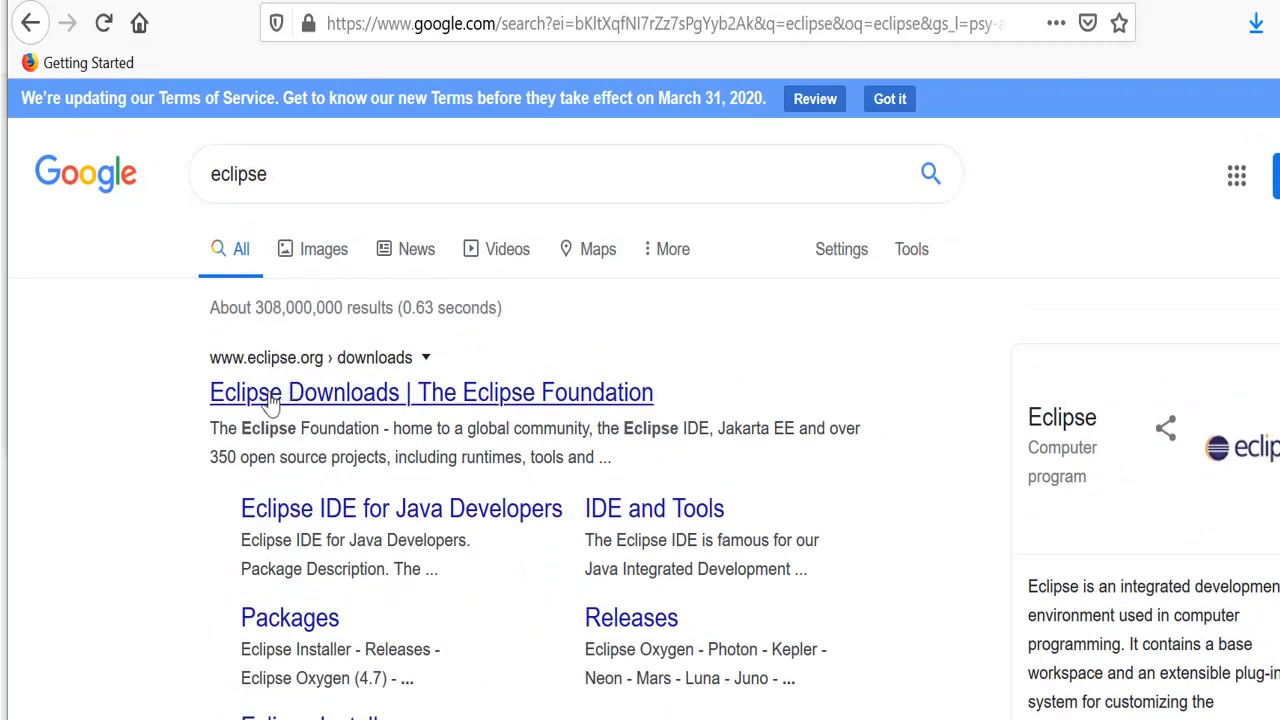
{"action": "mouse_move", "coordinate": [278, 382]}
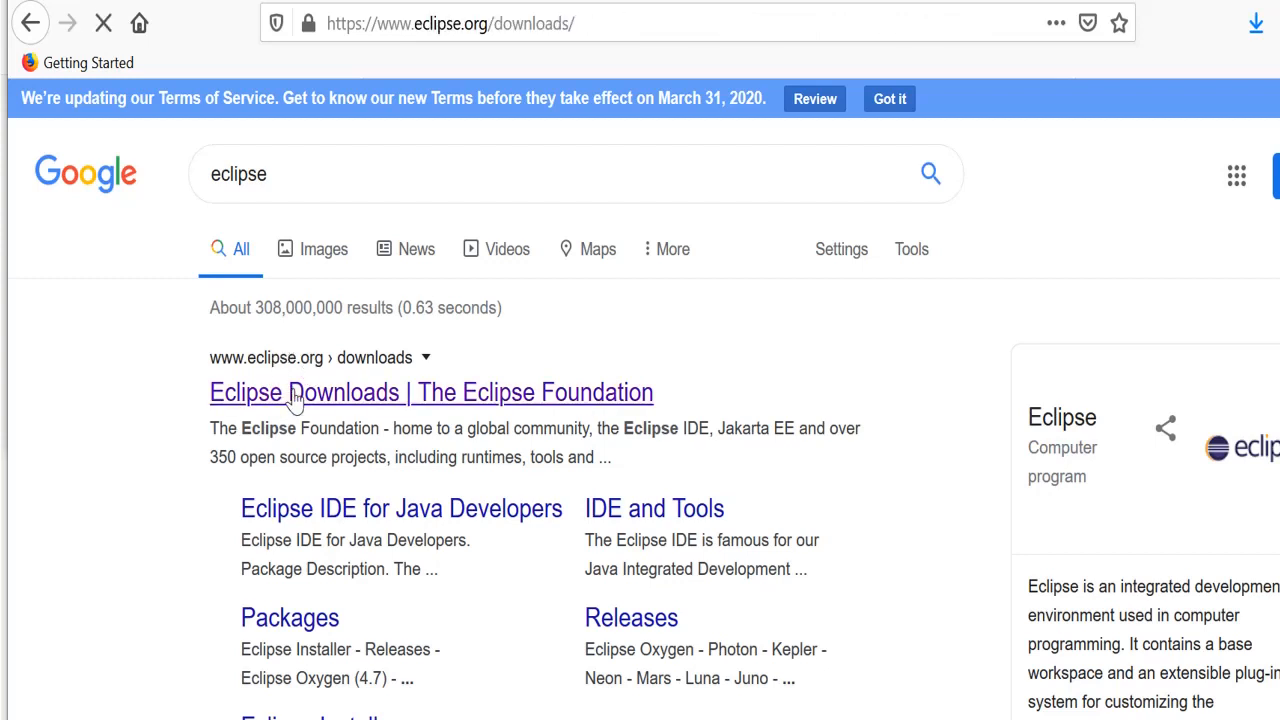
Step: Open Eclipse Downloads and choose the 64-bit installer download
{"action": "left_click", "coordinate": [431, 391]}
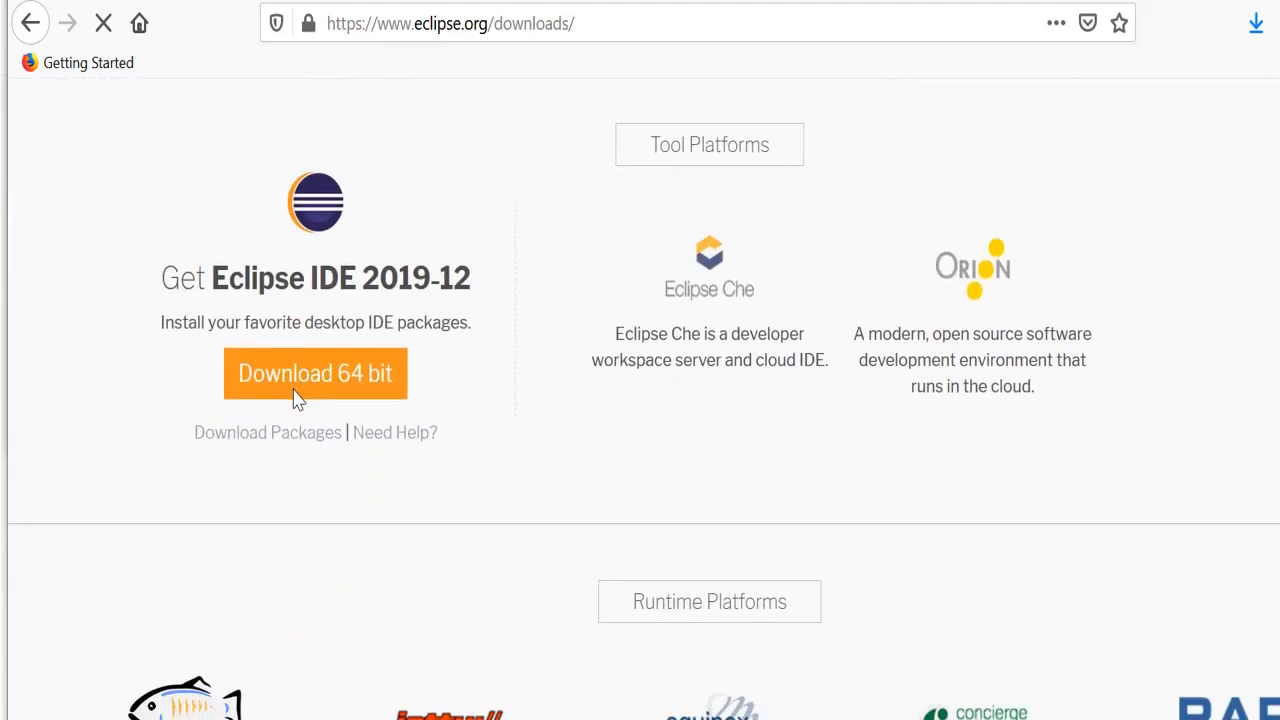
{"action": "left_click", "coordinate": [315, 373]}
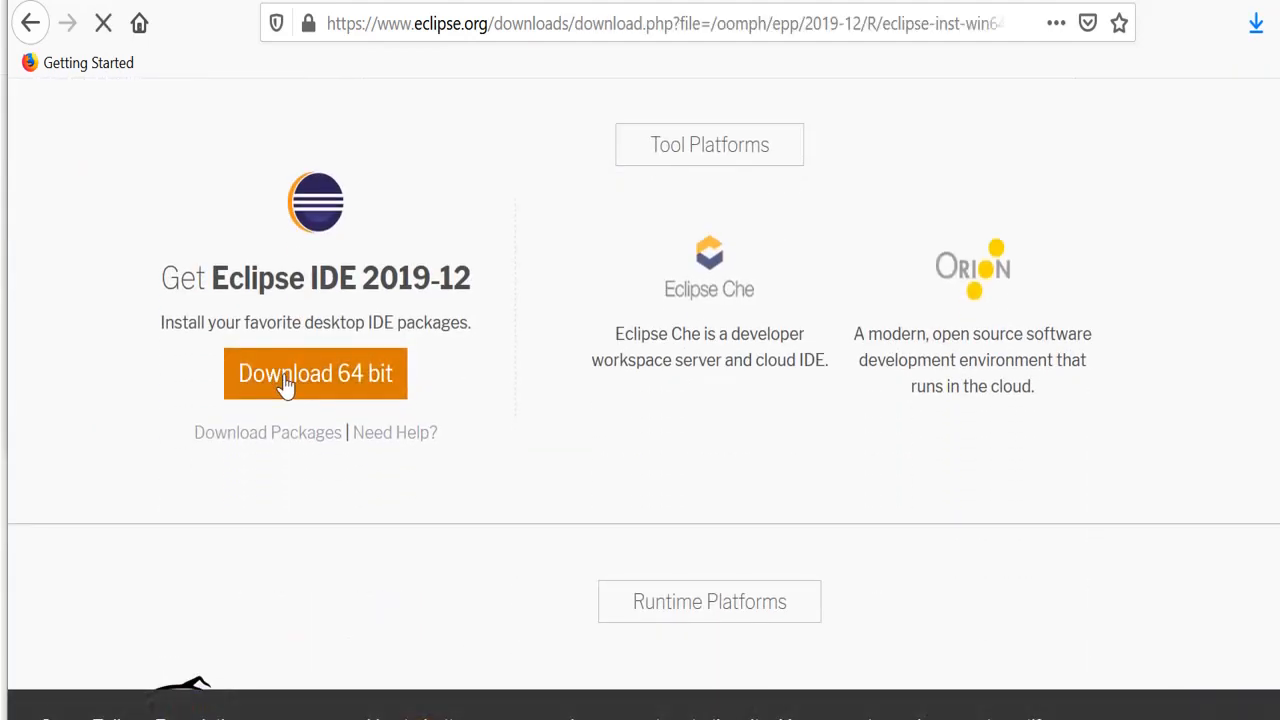
{"action": "left_click", "coordinate": [315, 373]}
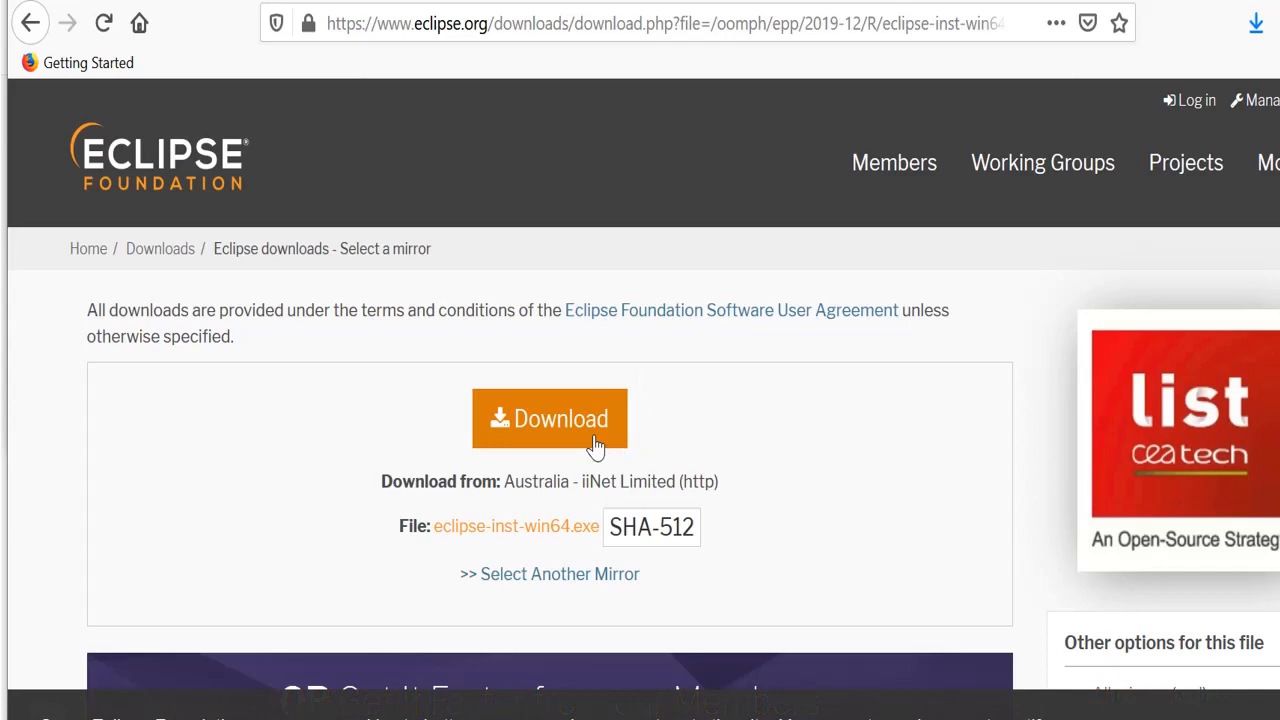
Step: Download eclipse-inst-win64.exe from the mirror and save the file
{"action": "left_click", "coordinate": [549, 418]}
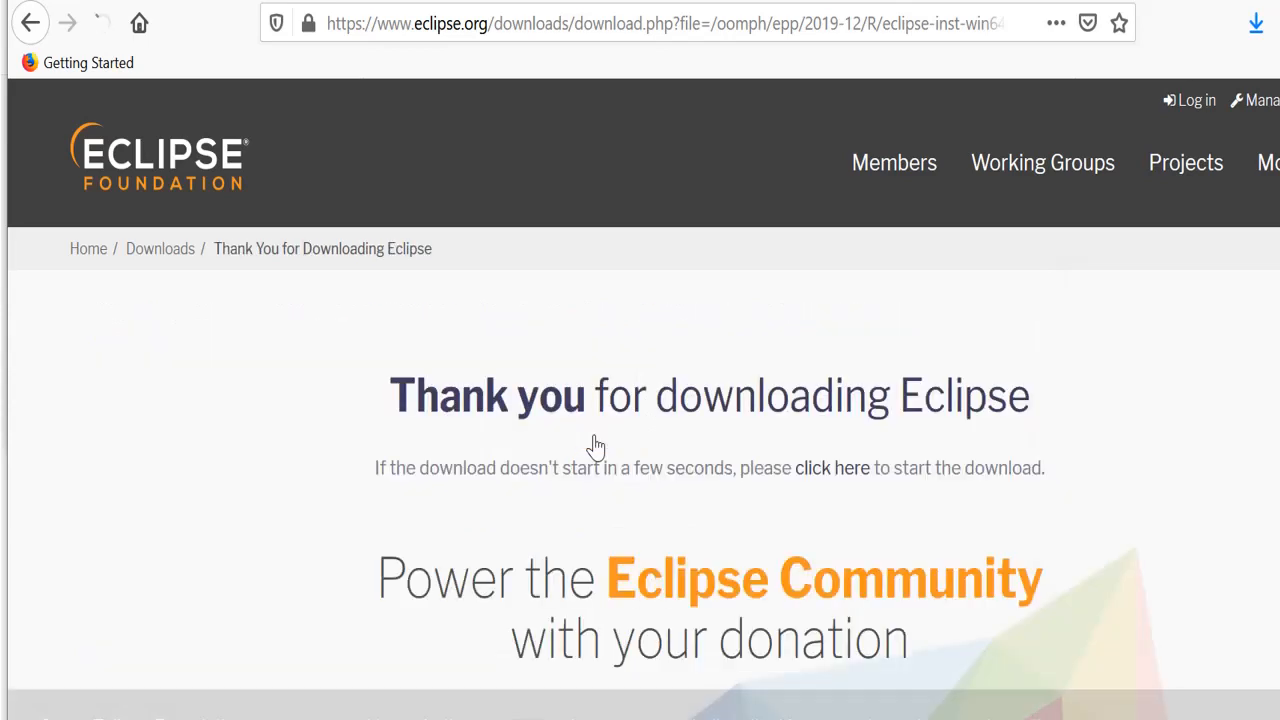
{"action": "left_click", "coordinate": [832, 467]}
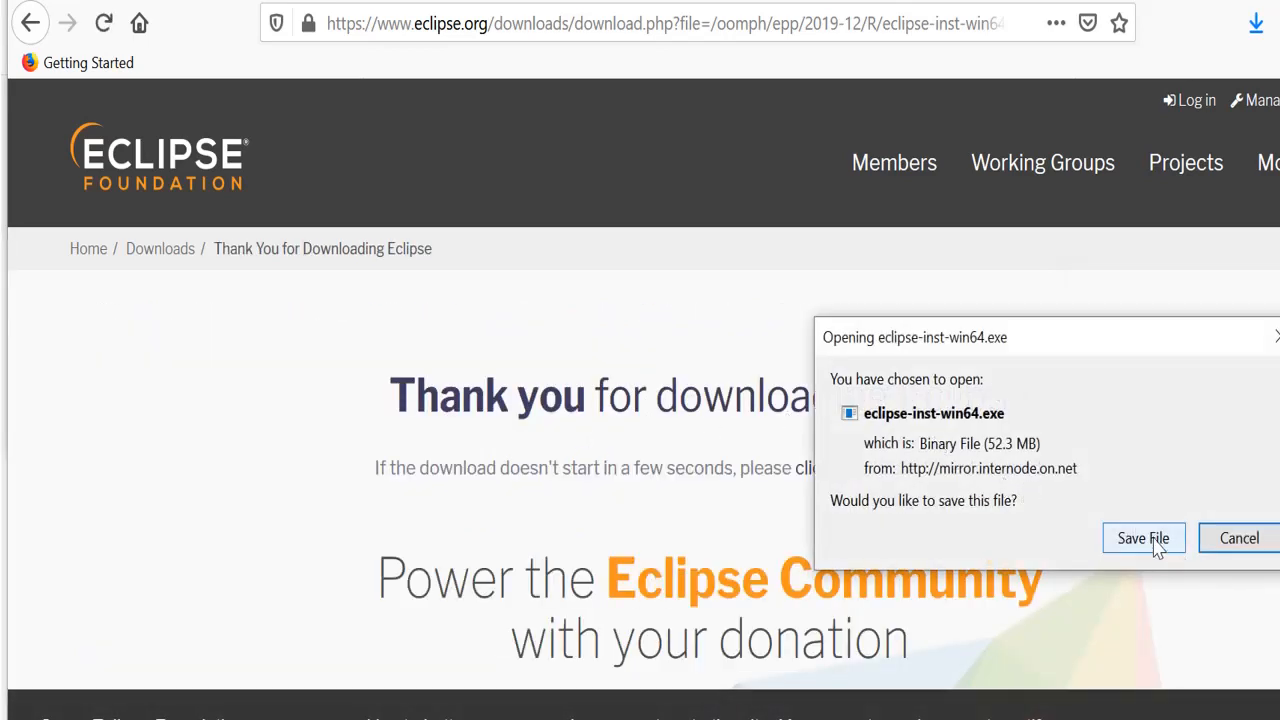
{"action": "left_click", "coordinate": [1143, 538]}
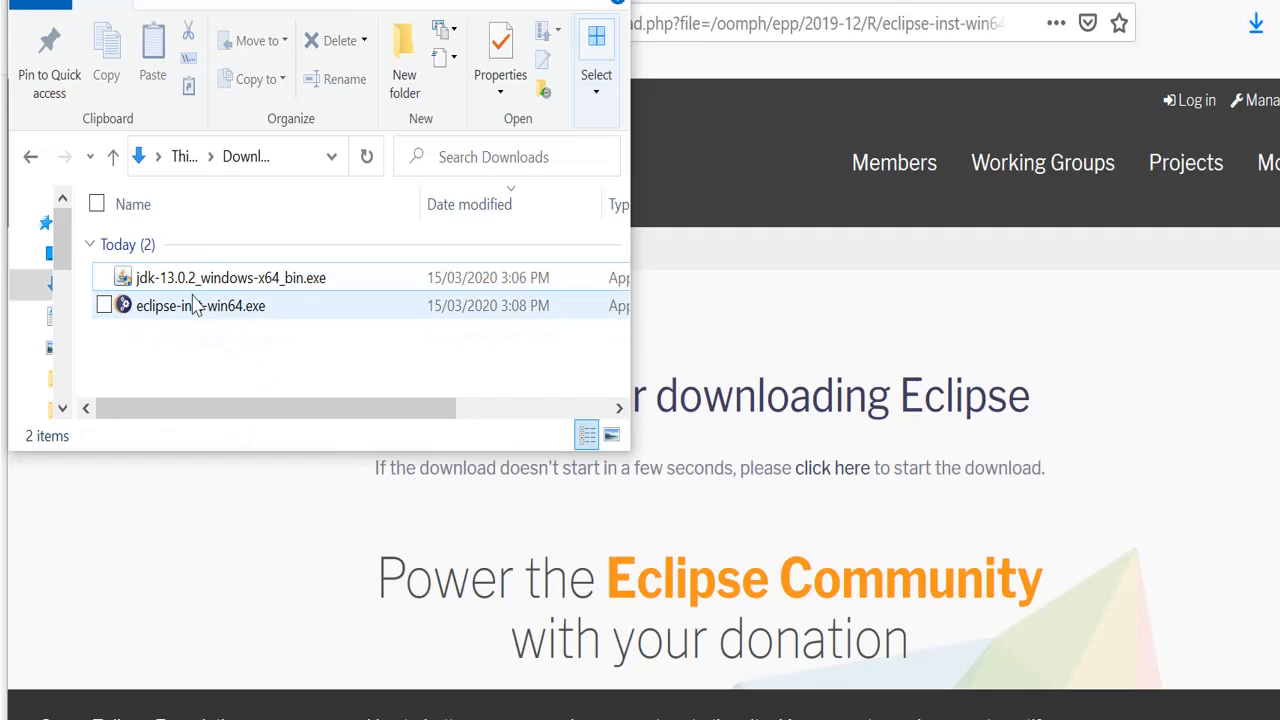
Step: Select and double-click eclipse-inst-win64.exe in Downloads to start the Eclipse Installer
{"action": "left_click", "coordinate": [200, 305]}
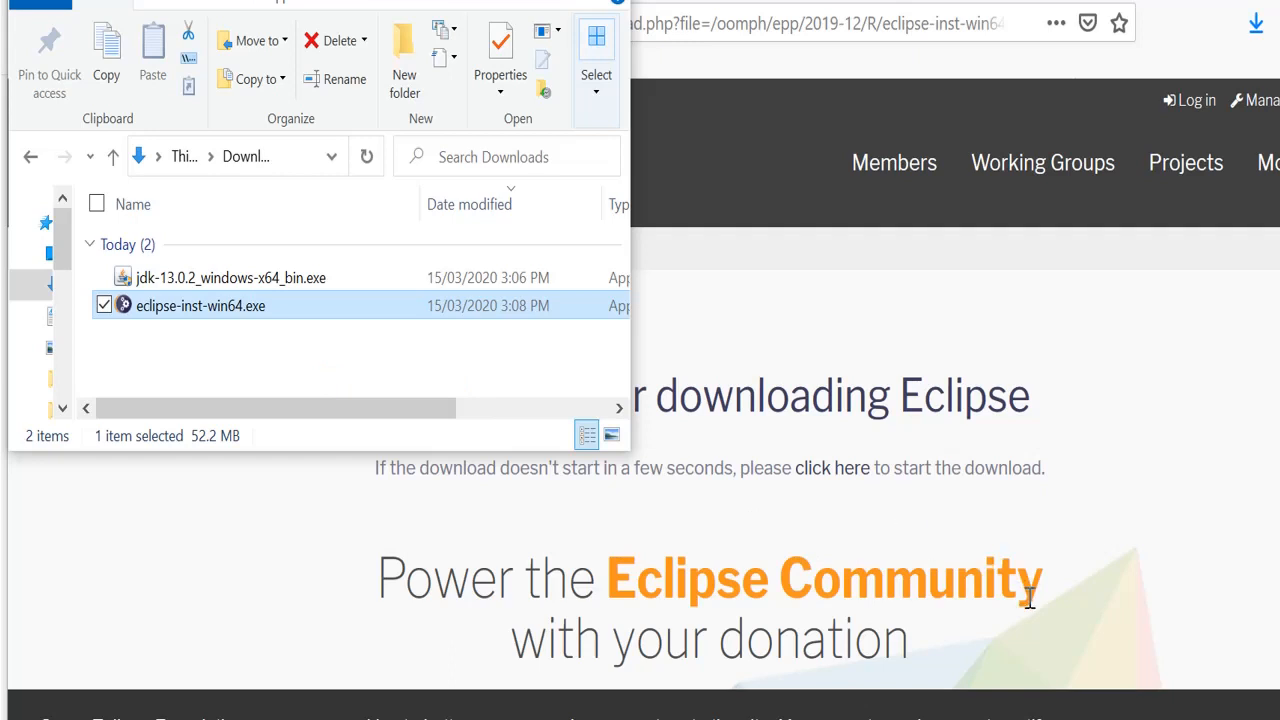
{"action": "double_click", "coordinate": [200, 305]}
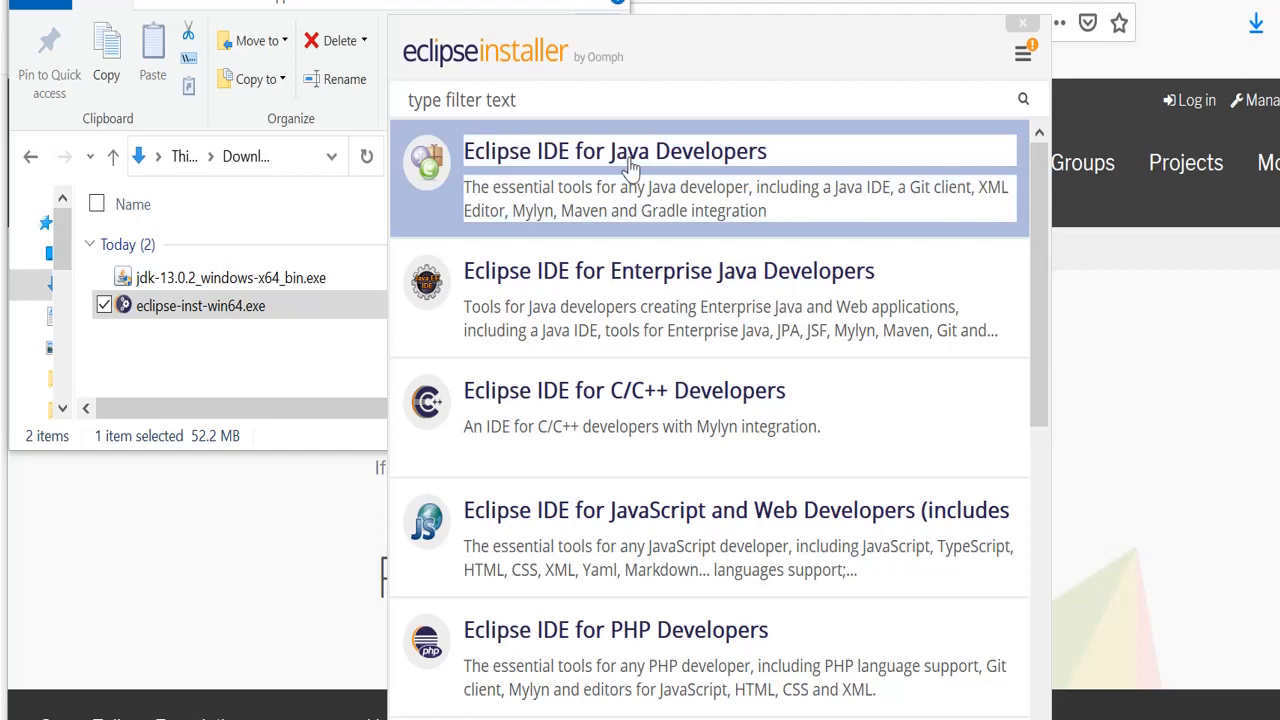
Step: Choose Eclipse IDE for Java Developers, disable the desktop shortcut, and install
{"action": "left_click", "coordinate": [614, 151]}
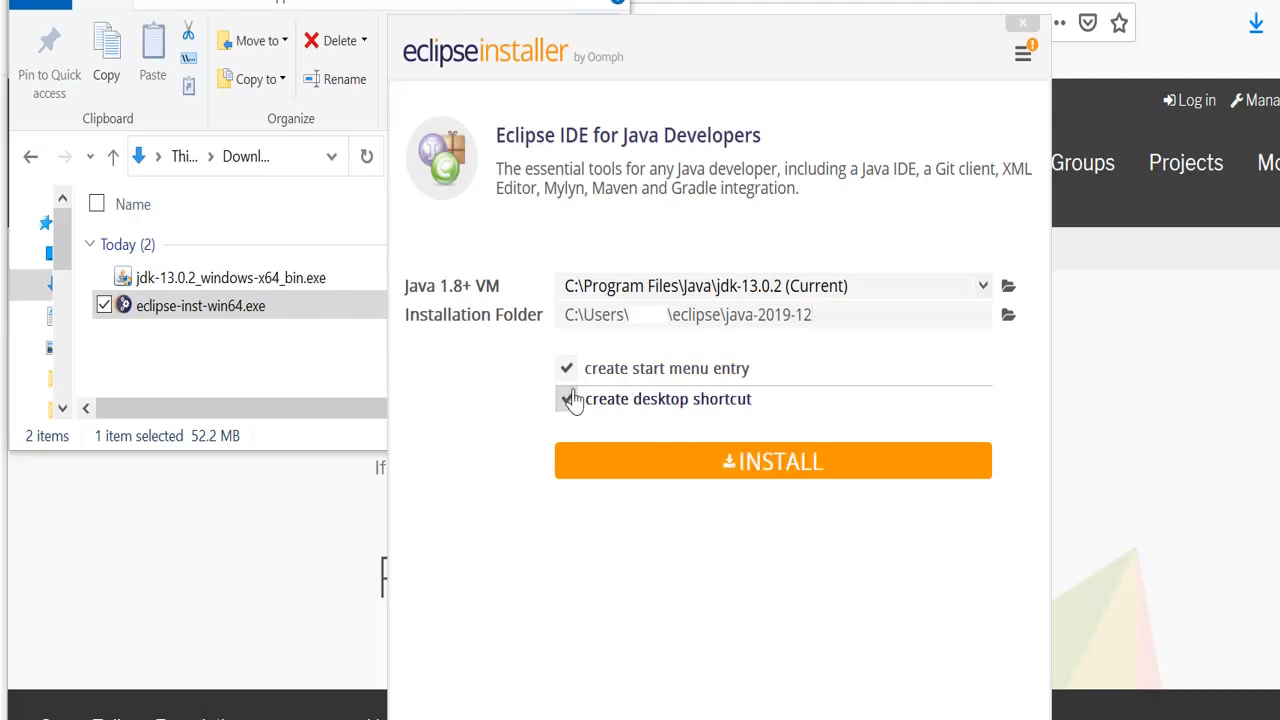
{"action": "left_click", "coordinate": [567, 399]}
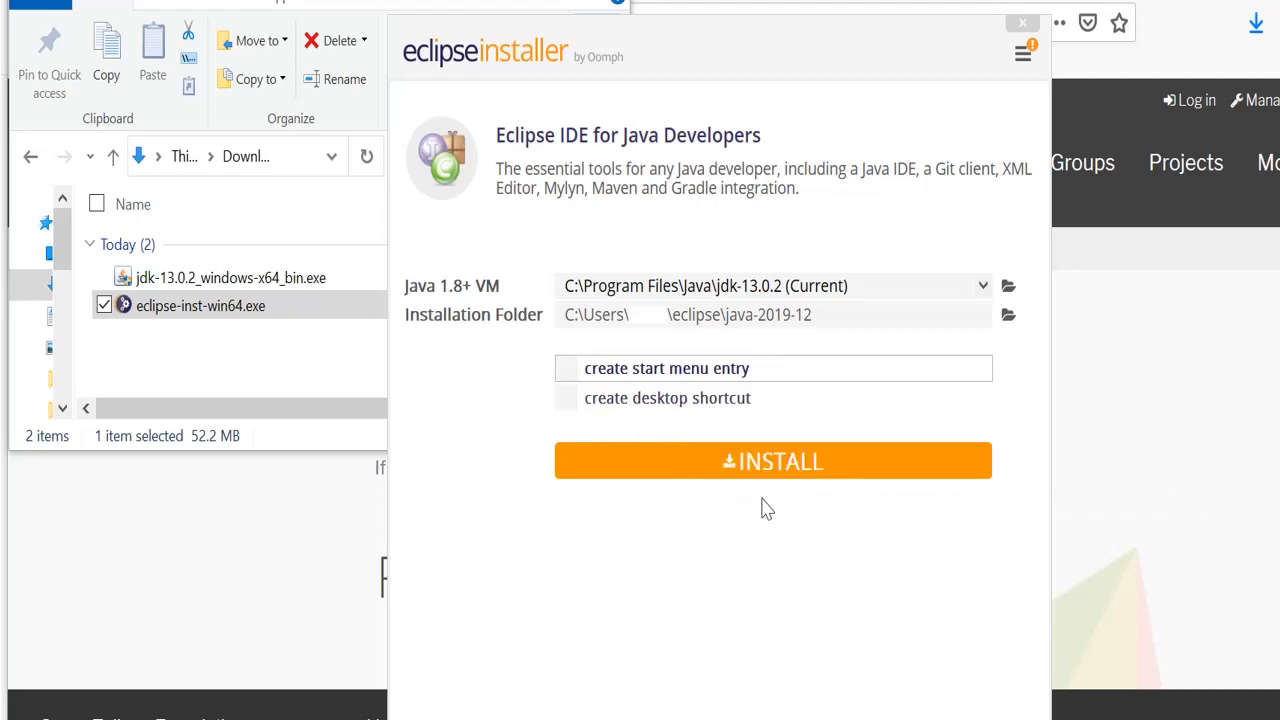
{"action": "left_click", "coordinate": [772, 461]}
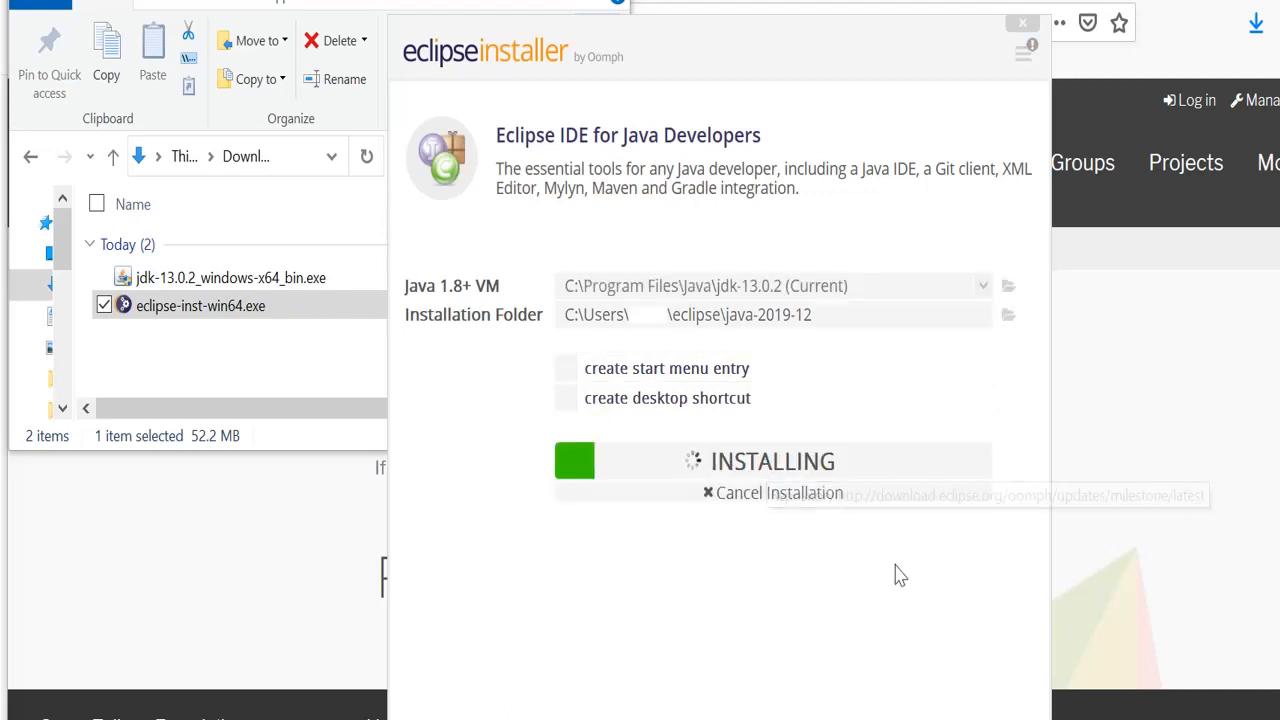
{"action": "mouse_move", "coordinate": [927, 597]}
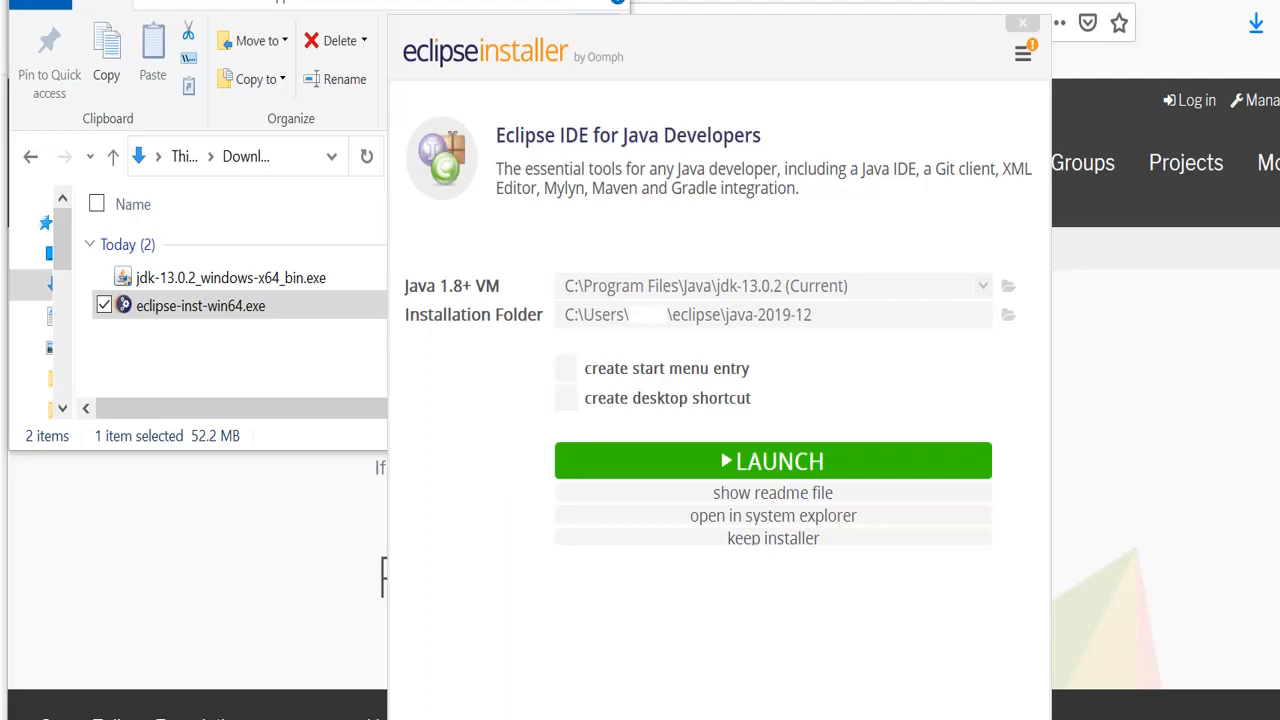
{"action": "mouse_move", "coordinate": [820, 470]}
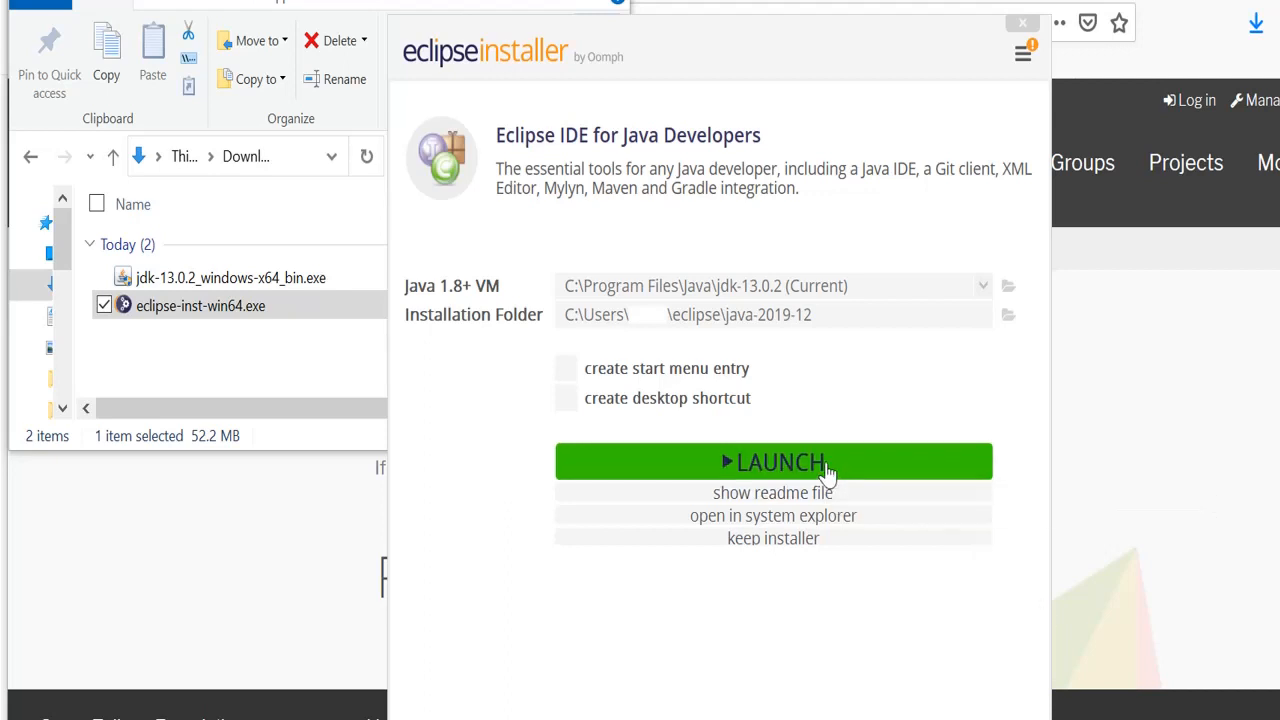
Step: Launch the installed Eclipse IDE and accept the default eclipse-workspace folder as the workspace
{"action": "left_click", "coordinate": [773, 461]}
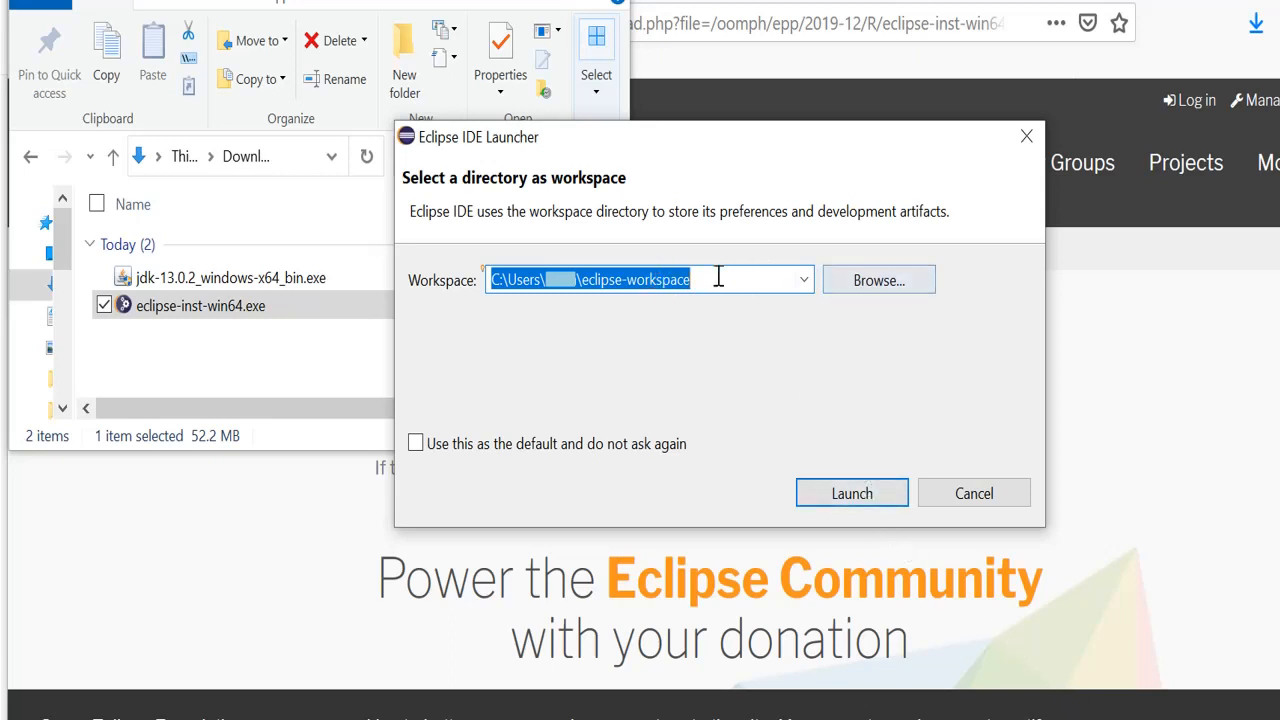
{"action": "mouse_move", "coordinate": [770, 437]}
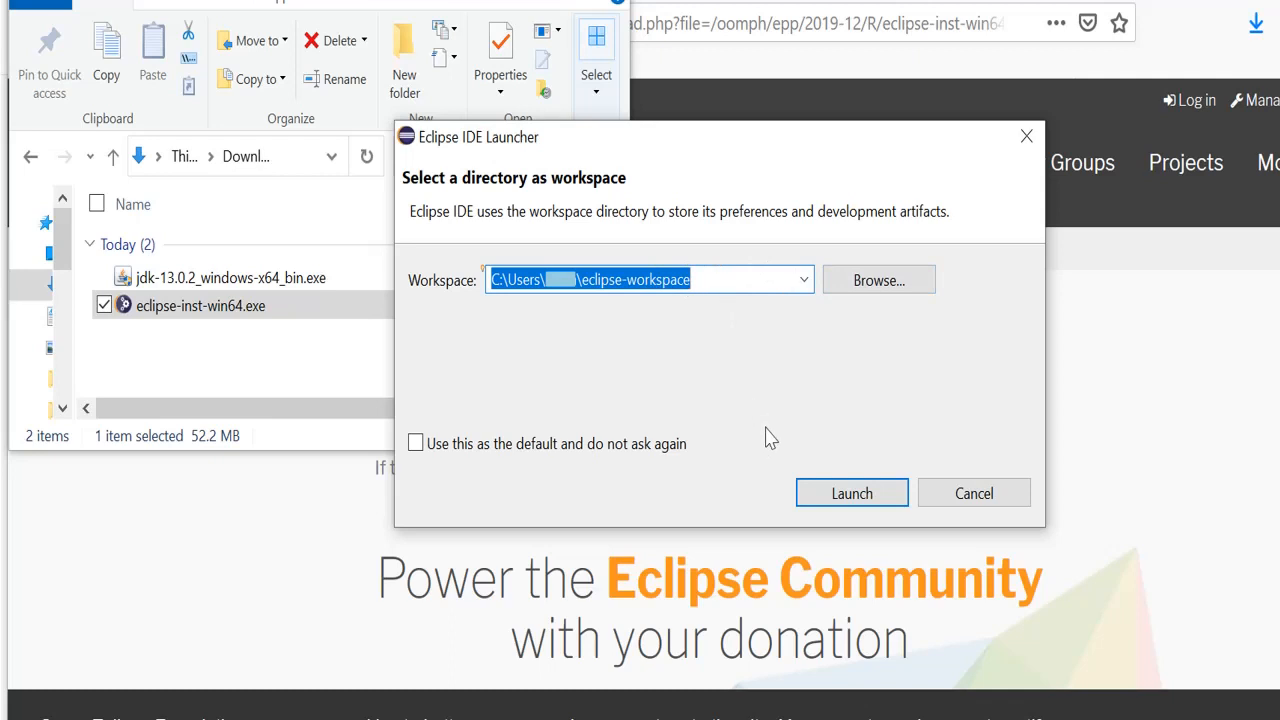
{"action": "mouse_move", "coordinate": [851, 493]}
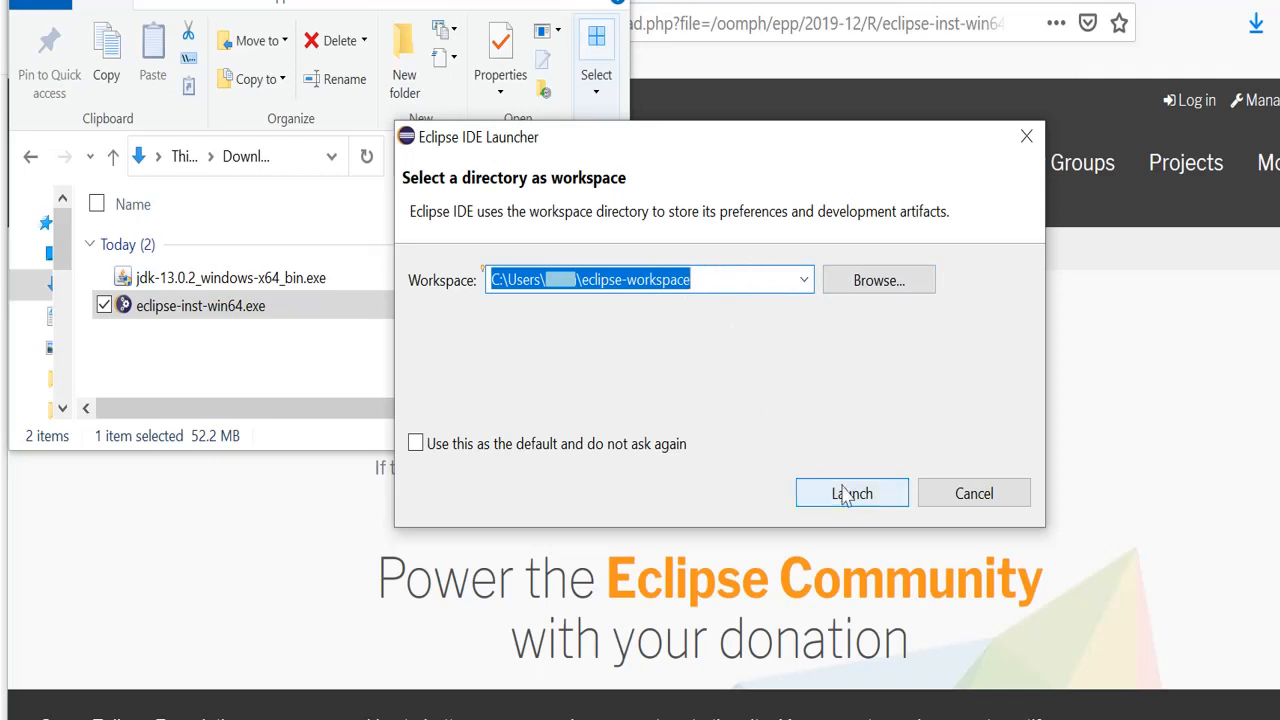
{"action": "left_click", "coordinate": [851, 493]}
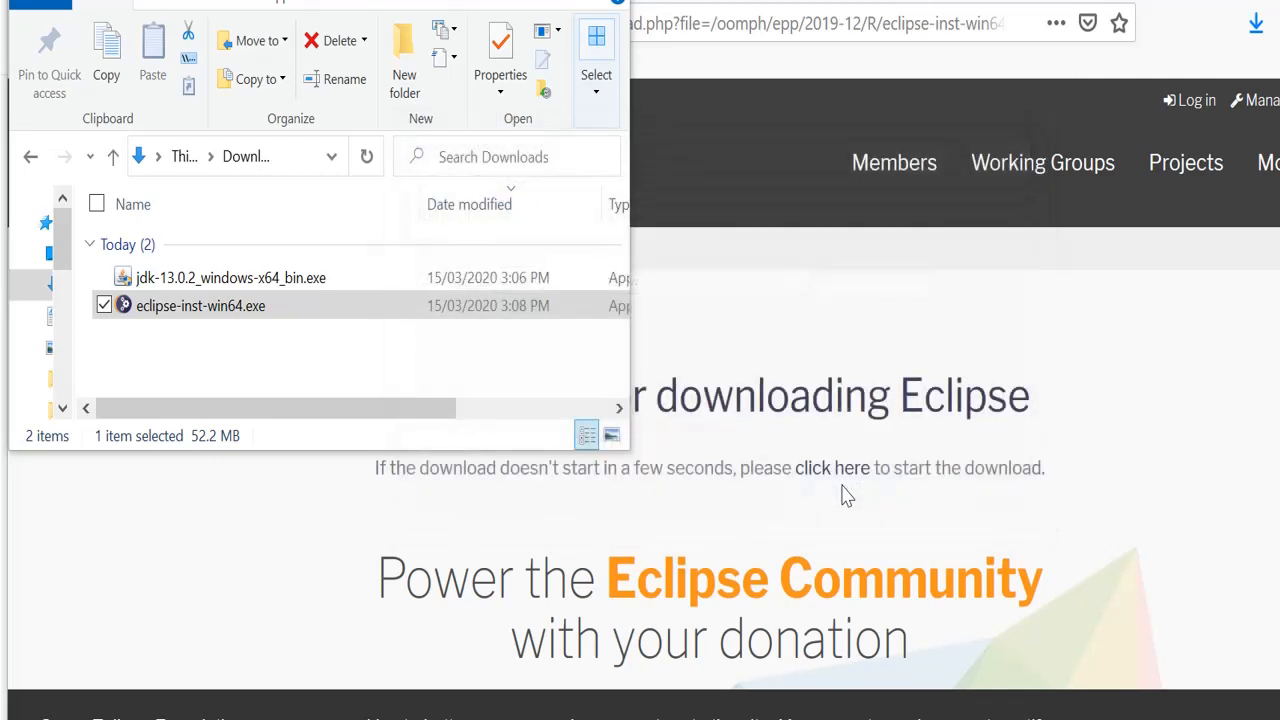
Step: Bring up the Eclipse Welcome page offering Hello World, new Java project and tutorials
{"action": "double_click", "coordinate": [200, 305]}
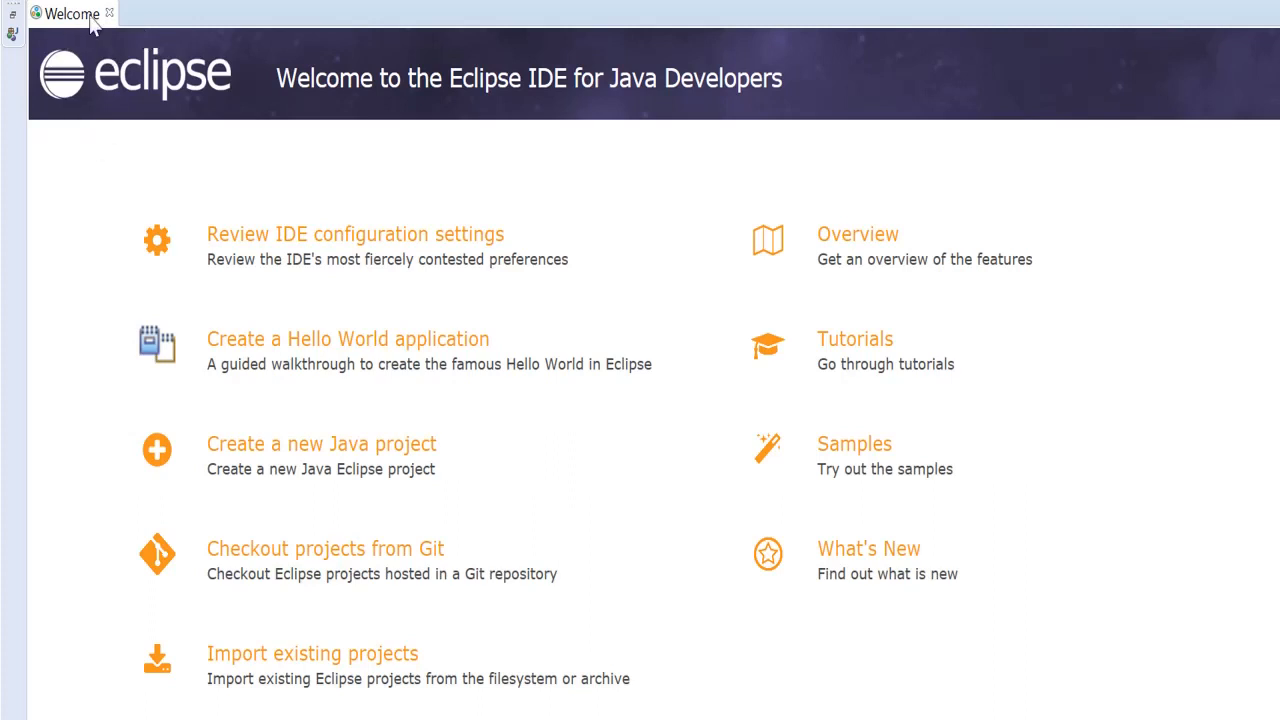
{"action": "mouse_move", "coordinate": [45, 100]}
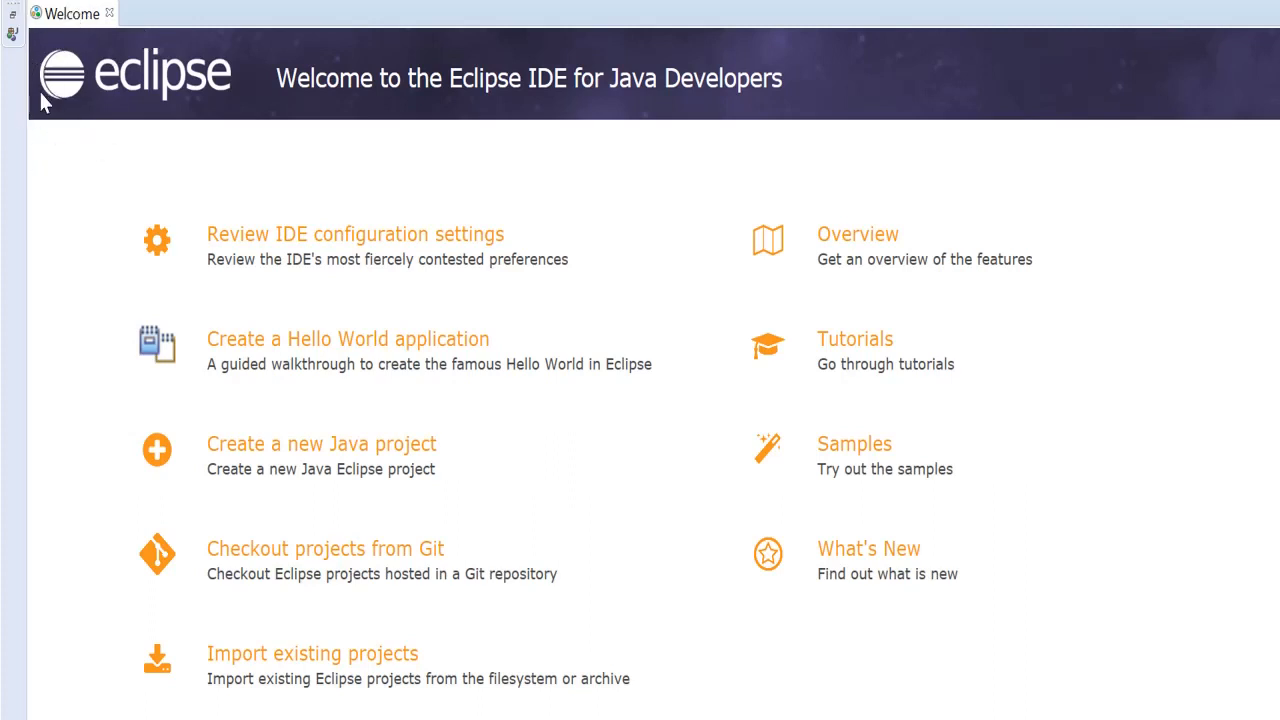
{"action": "mouse_move", "coordinate": [653, 522]}
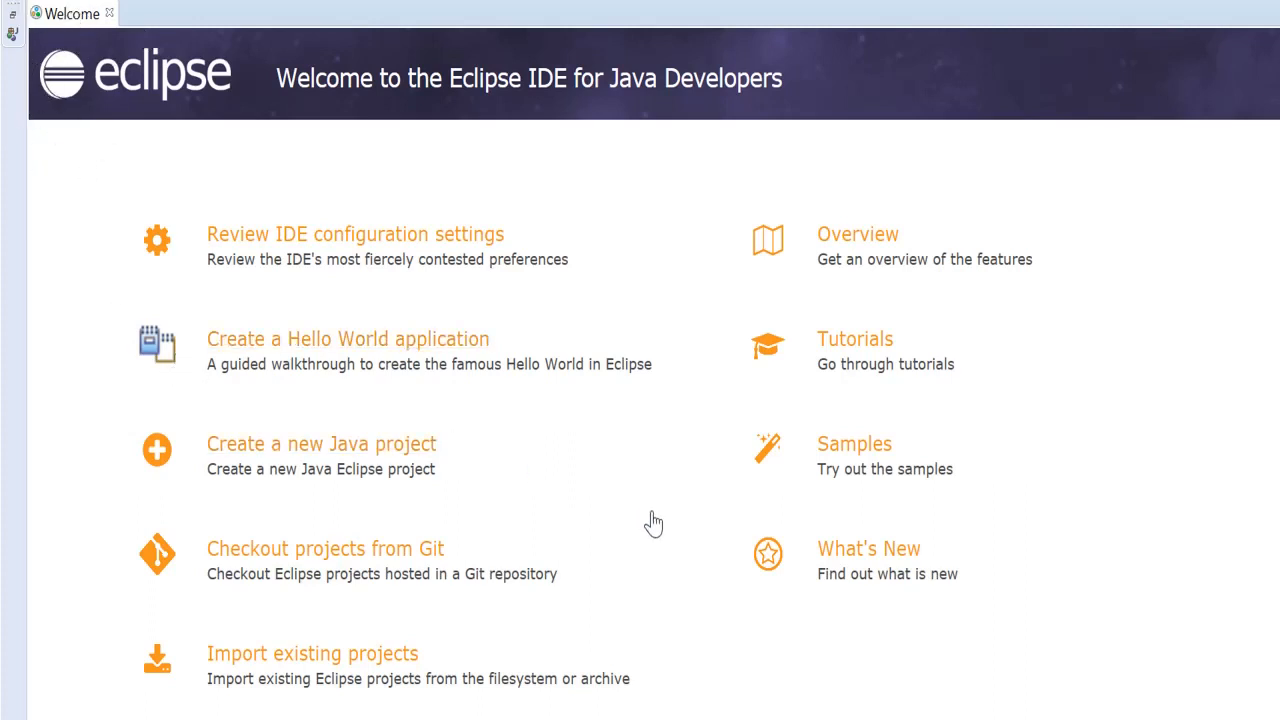
{"action": "mouse_move", "coordinate": [325, 548]}
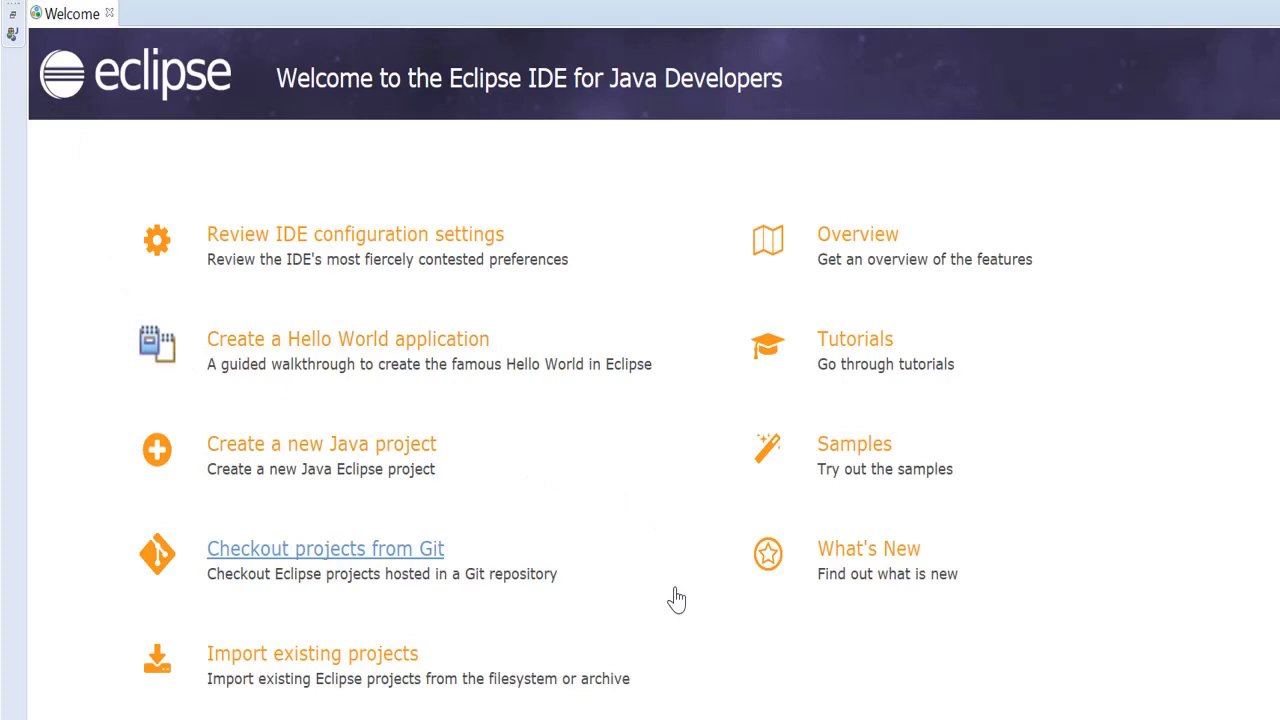